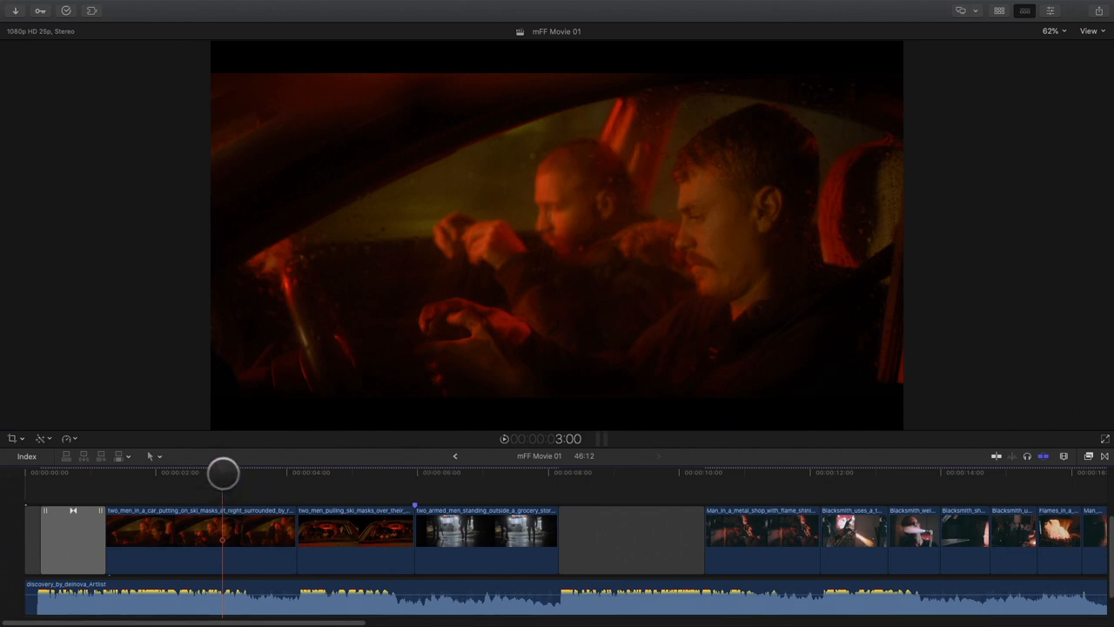
Preview the car shot, then show the mFreezeFrame Movie title collection in the Titles browser
{"action": "left_click_drag", "start_coordinate": [223, 473], "coordinate": [188, 473]}
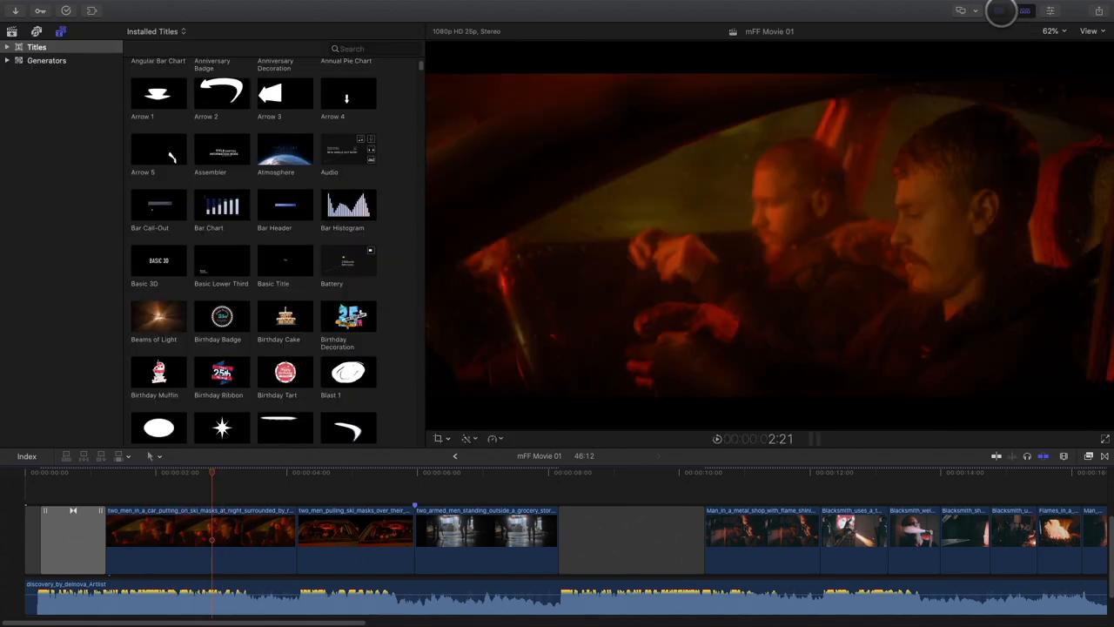
{"action": "left_click", "coordinate": [7, 45]}
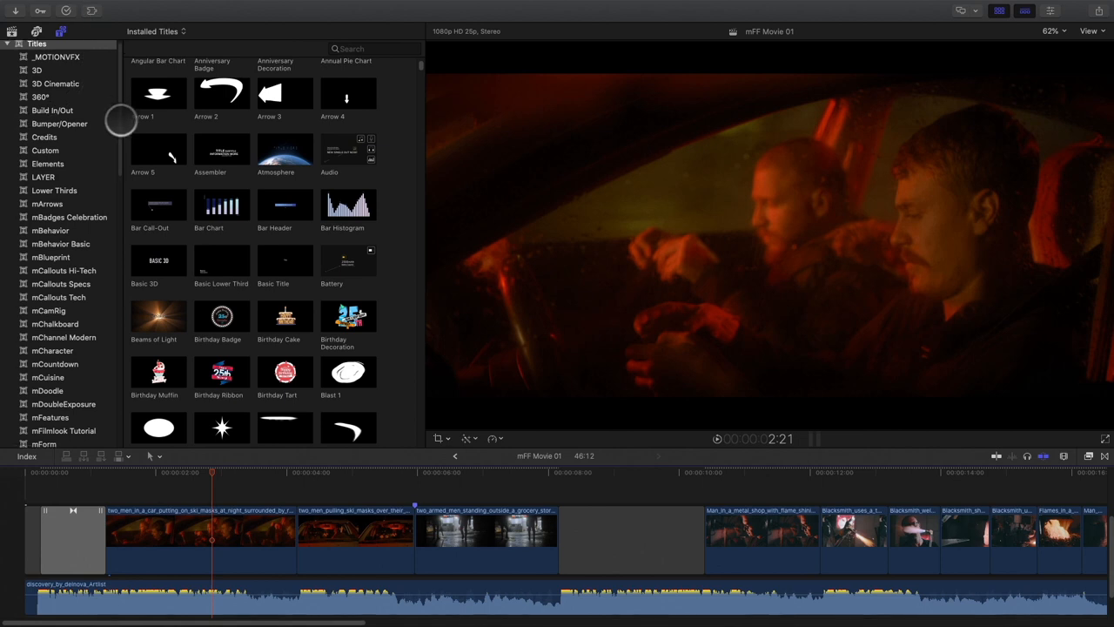
{"action": "left_click", "coordinate": [70, 216]}
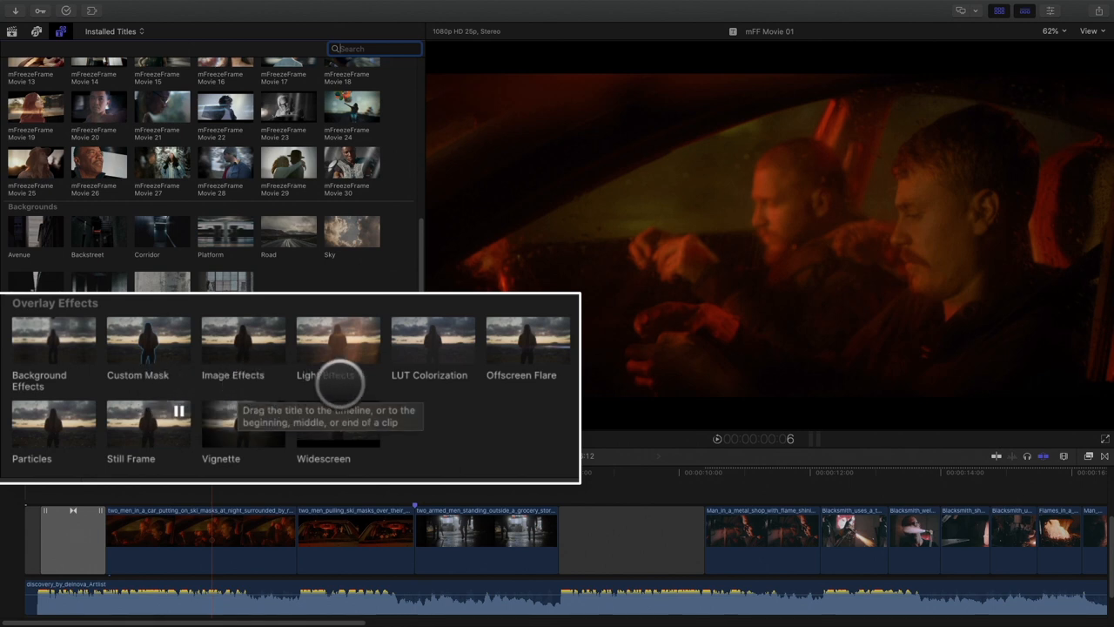
{"action": "mouse_move", "coordinate": [515, 383]}
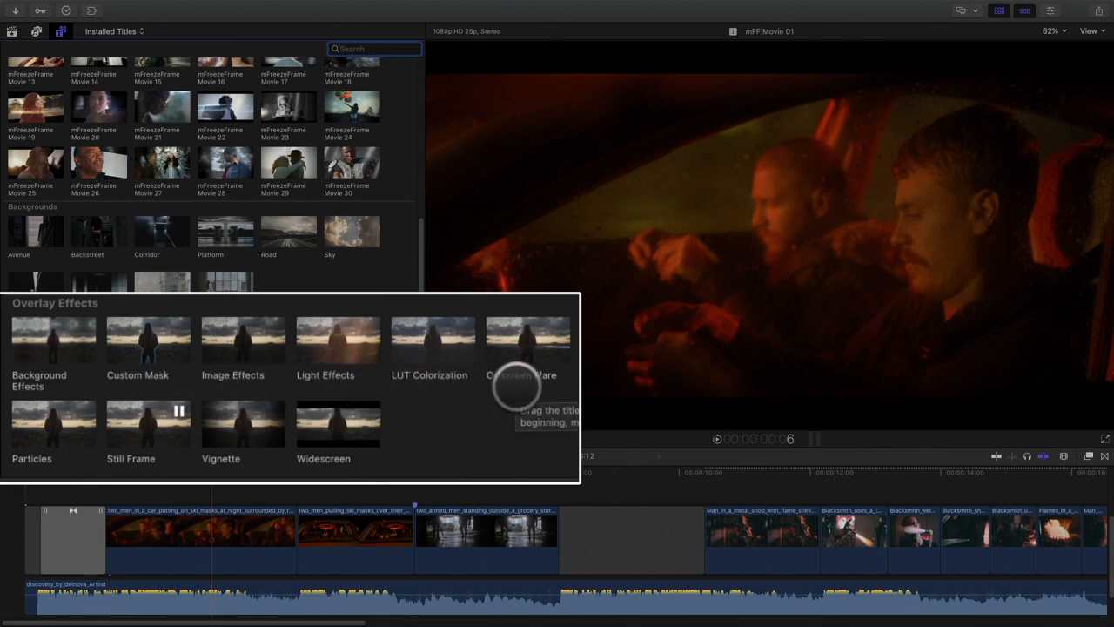
{"action": "mouse_move", "coordinate": [38, 459]}
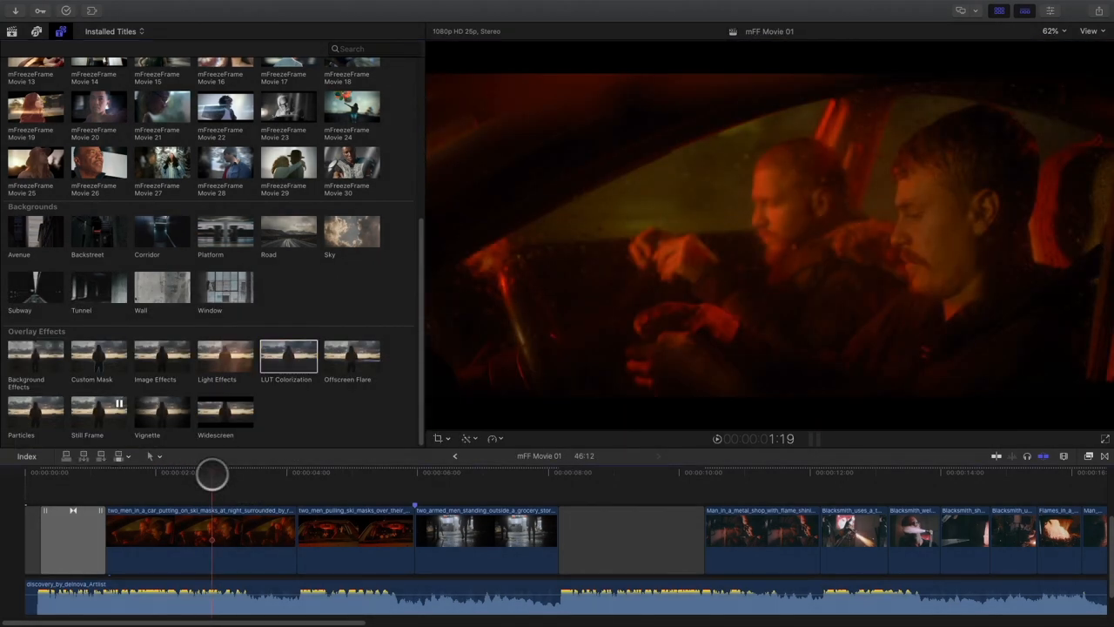
Skim along the timeline to the walking-men clip that needs a colour look
{"action": "left_click_drag", "start_coordinate": [212, 473], "coordinate": [362, 485]}
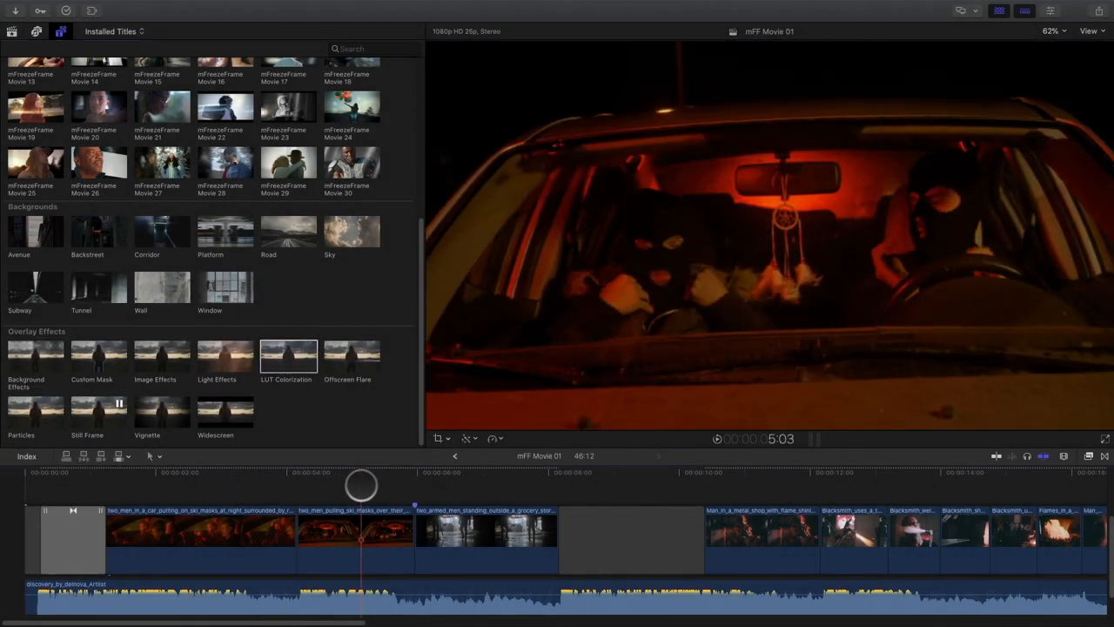
{"action": "left_click_drag", "start_coordinate": [362, 487], "coordinate": [474, 487]}
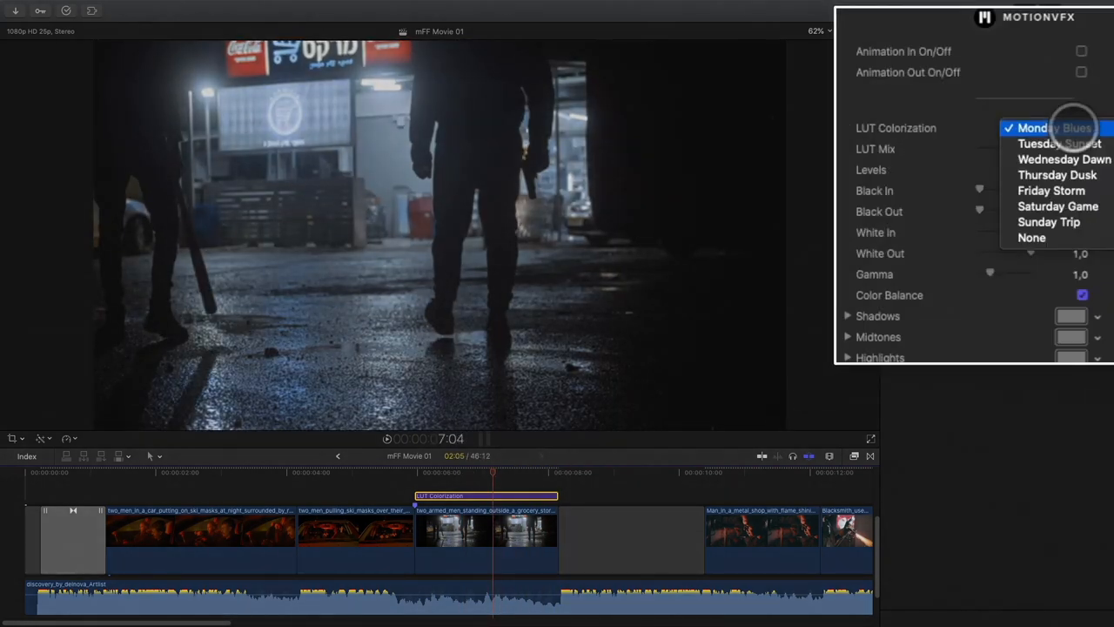
Try the Tuesday Sunset and Wednesday Dawn looks, then settle on Sunday Trip
{"action": "left_click", "coordinate": [1058, 142]}
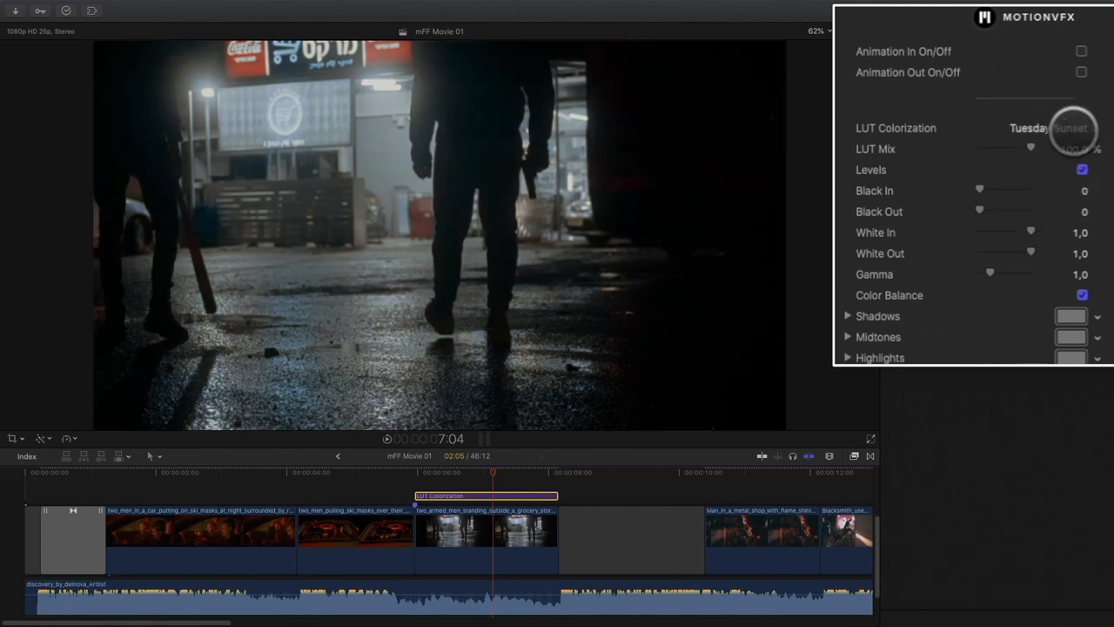
{"action": "left_click_drag", "start_coordinate": [1072, 128], "coordinate": [1062, 129]}
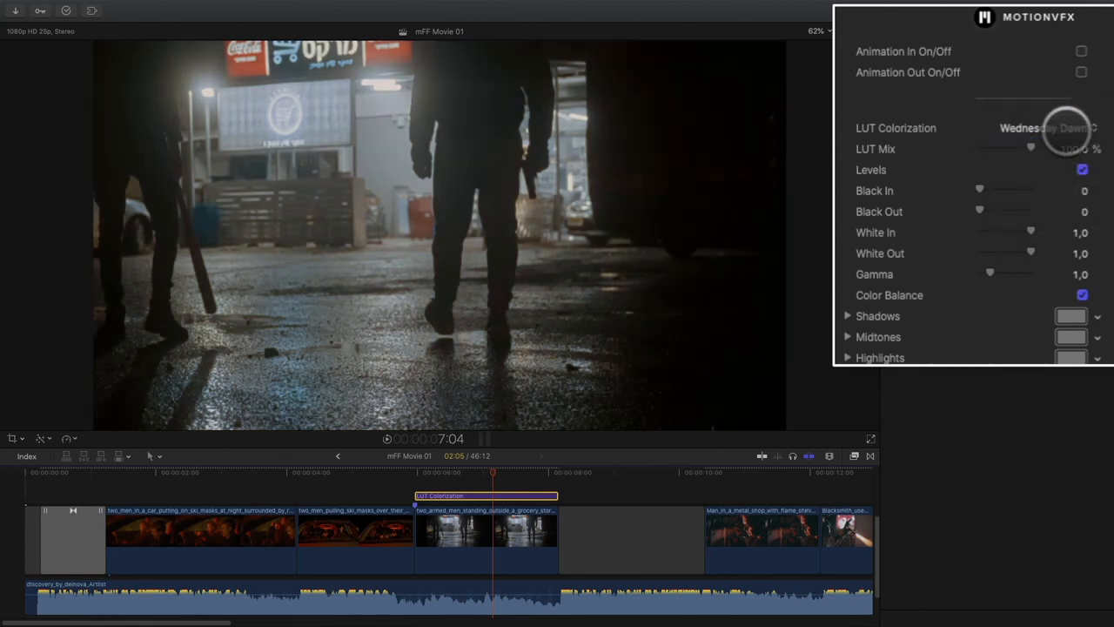
{"action": "left_click", "coordinate": [1044, 129]}
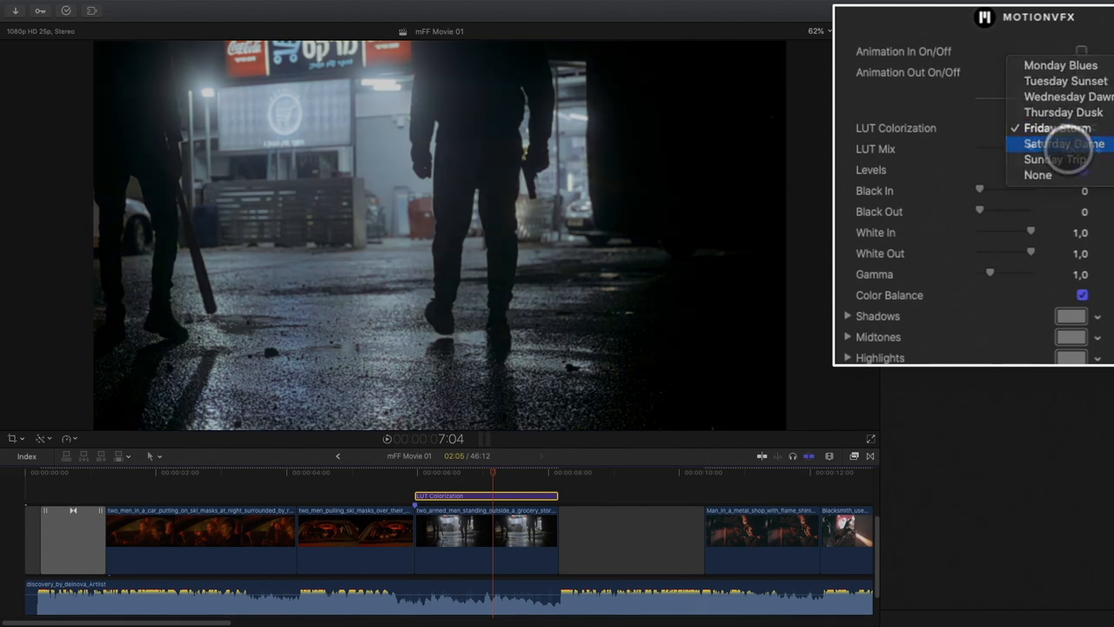
{"action": "left_click", "coordinate": [1054, 160]}
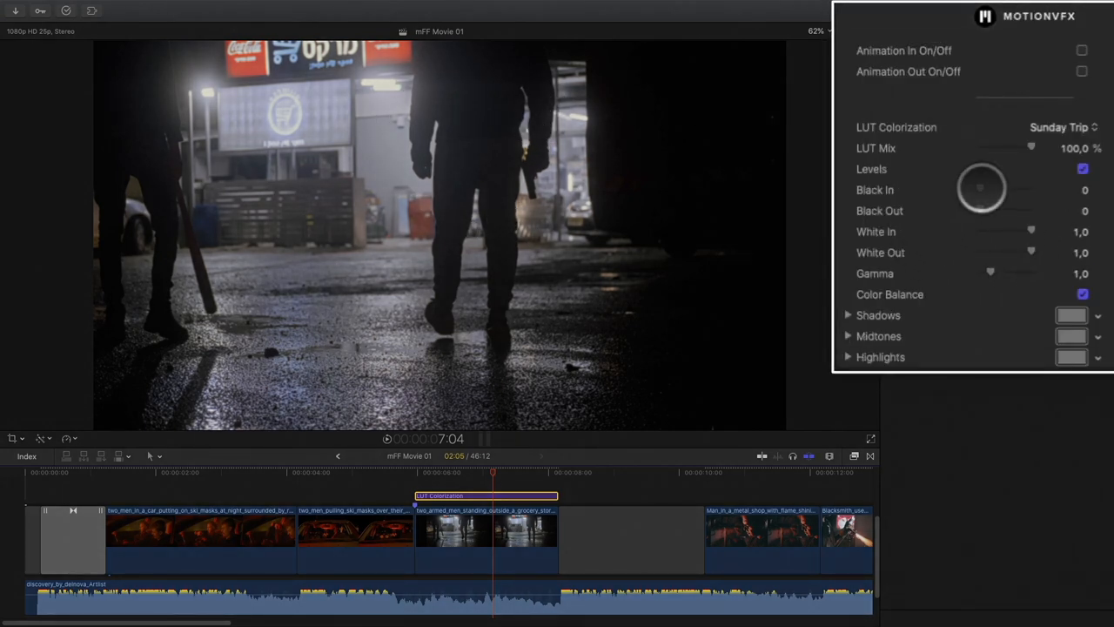
Lift Black In slightly and bring White In down to about 0.88
{"action": "left_click_drag", "start_coordinate": [974, 190], "coordinate": [985, 189]}
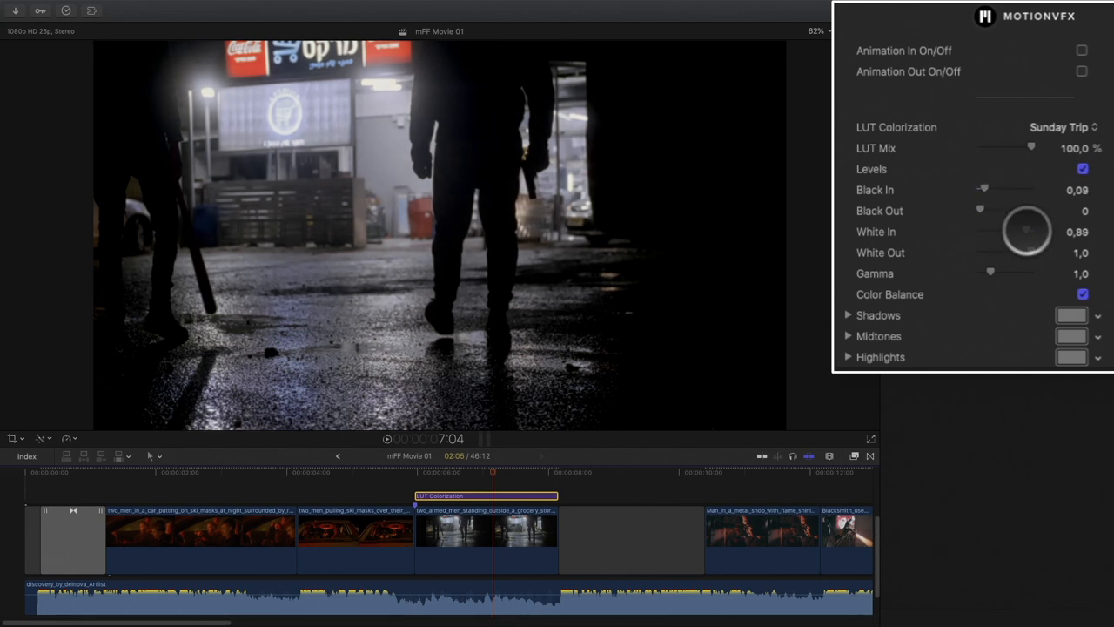
{"action": "left_click_drag", "start_coordinate": [1030, 223], "coordinate": [1006, 244]}
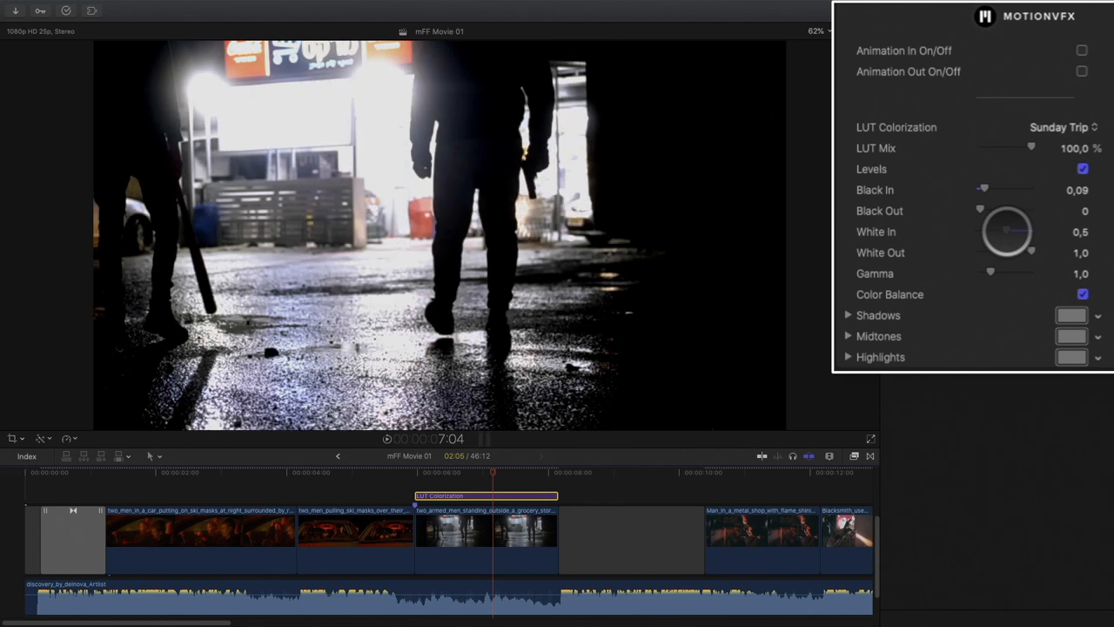
{"action": "left_click_drag", "start_coordinate": [1018, 223], "coordinate": [1036, 235]}
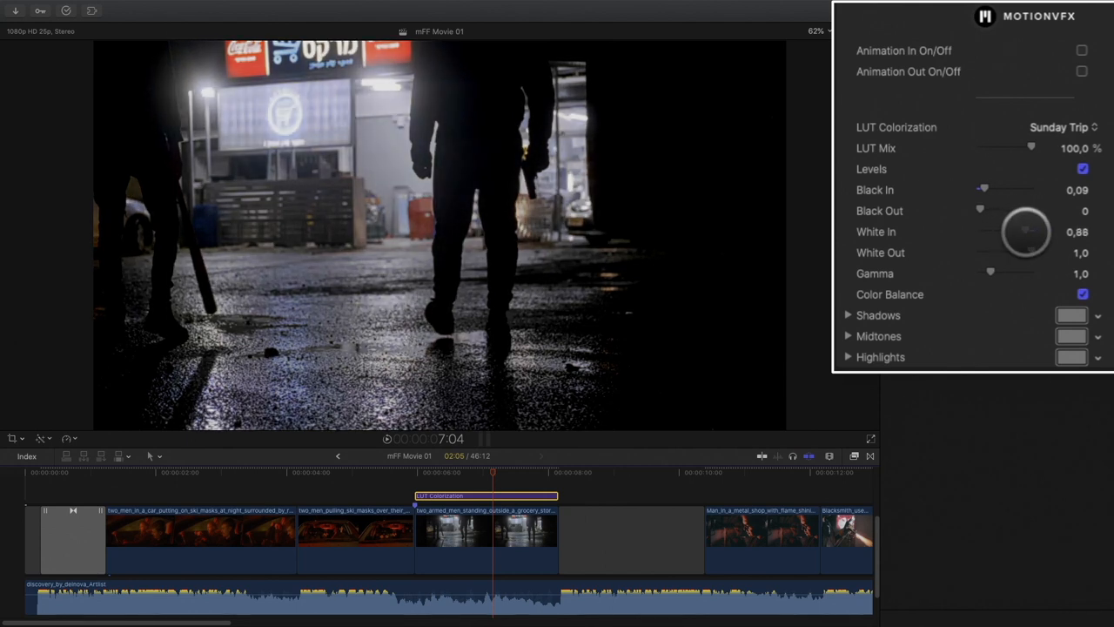
{"action": "left_click_drag", "start_coordinate": [1025, 231], "coordinate": [992, 275]}
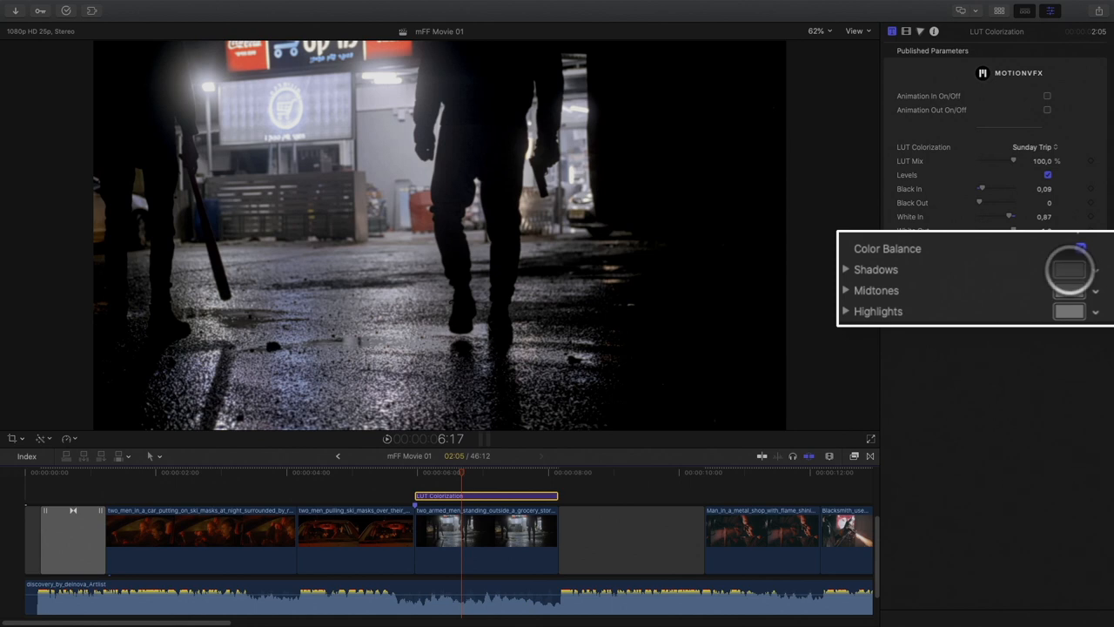
Pick a pinkish shadows tint, then select and preview the graded walking-men clip
{"action": "left_click", "coordinate": [1069, 270]}
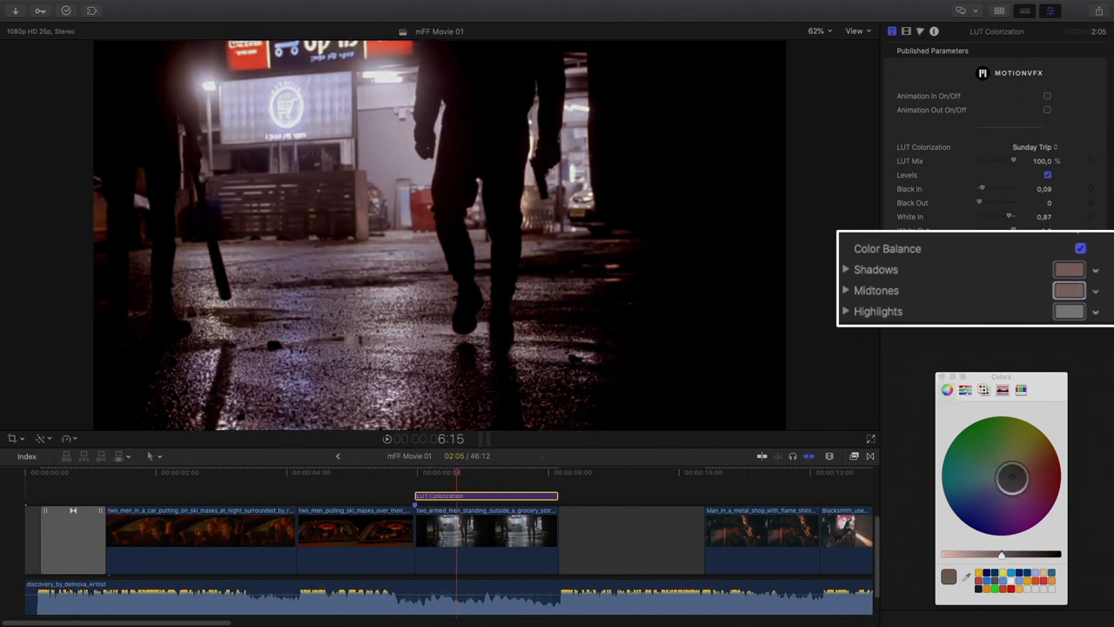
{"action": "left_click", "coordinate": [485, 539]}
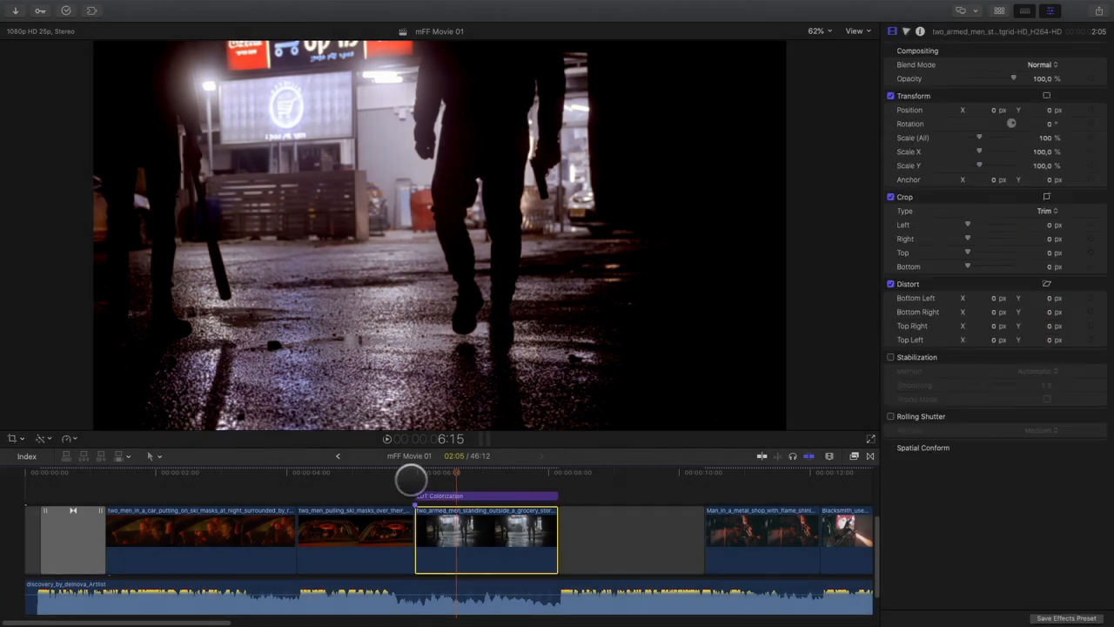
{"action": "left_click_drag", "start_coordinate": [411, 479], "coordinate": [473, 479]}
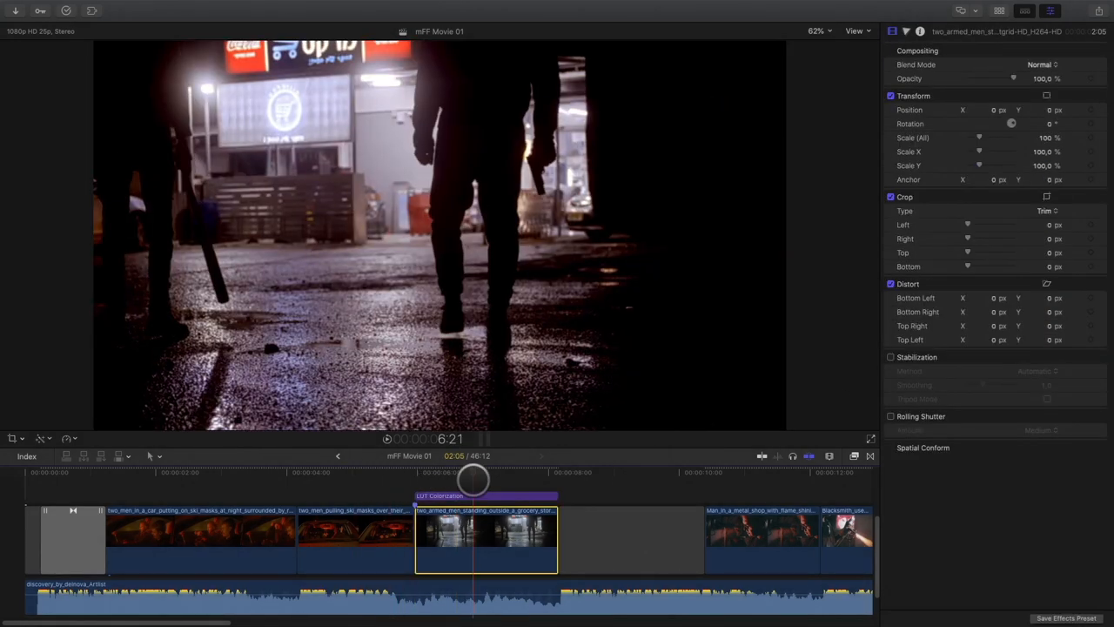
{"action": "left_click", "coordinate": [486, 495]}
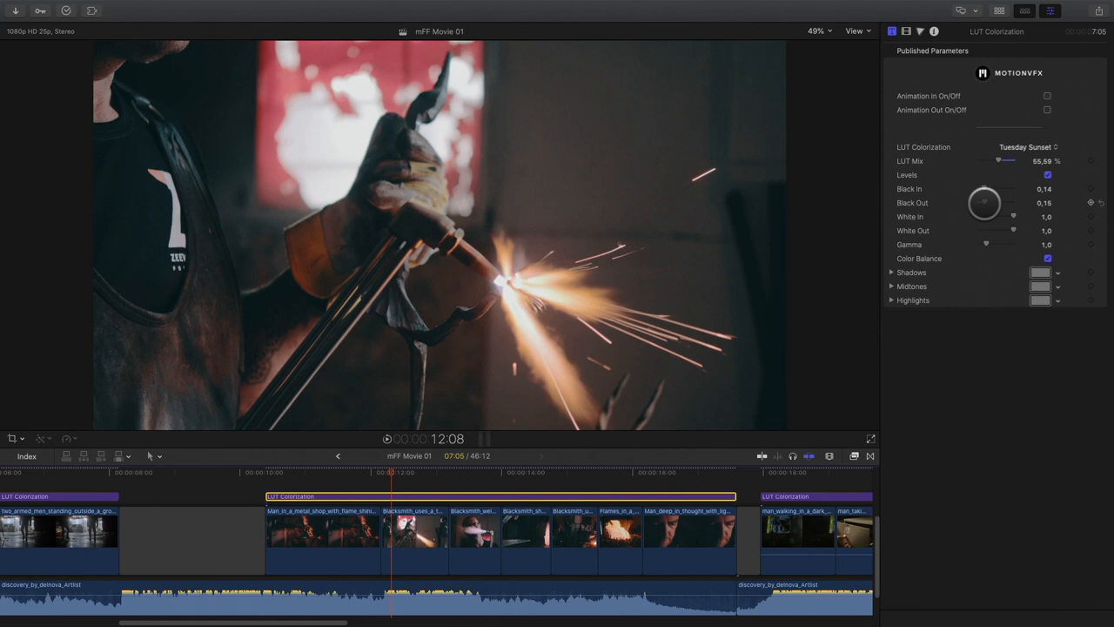
Adjust the Black Out level of the welding shot's Tuesday Sunset look
{"action": "left_click_drag", "start_coordinate": [1002, 216], "coordinate": [992, 216]}
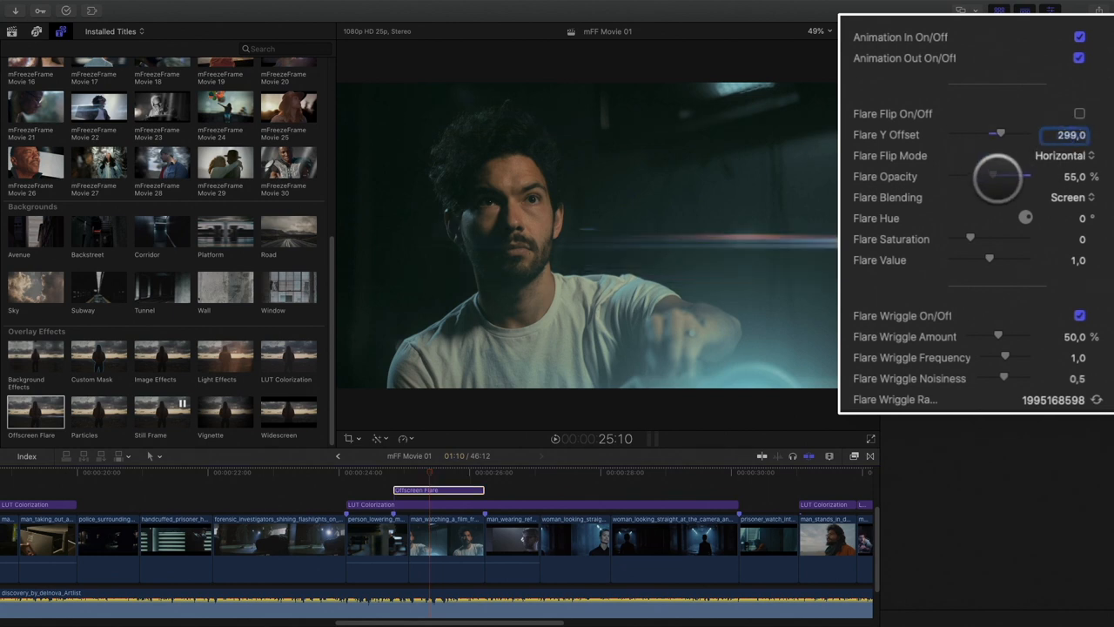
Lower the flare opacity to about 18%, set blending to Screen and raise the flare value
{"action": "left_click_drag", "start_coordinate": [992, 175], "coordinate": [966, 175]}
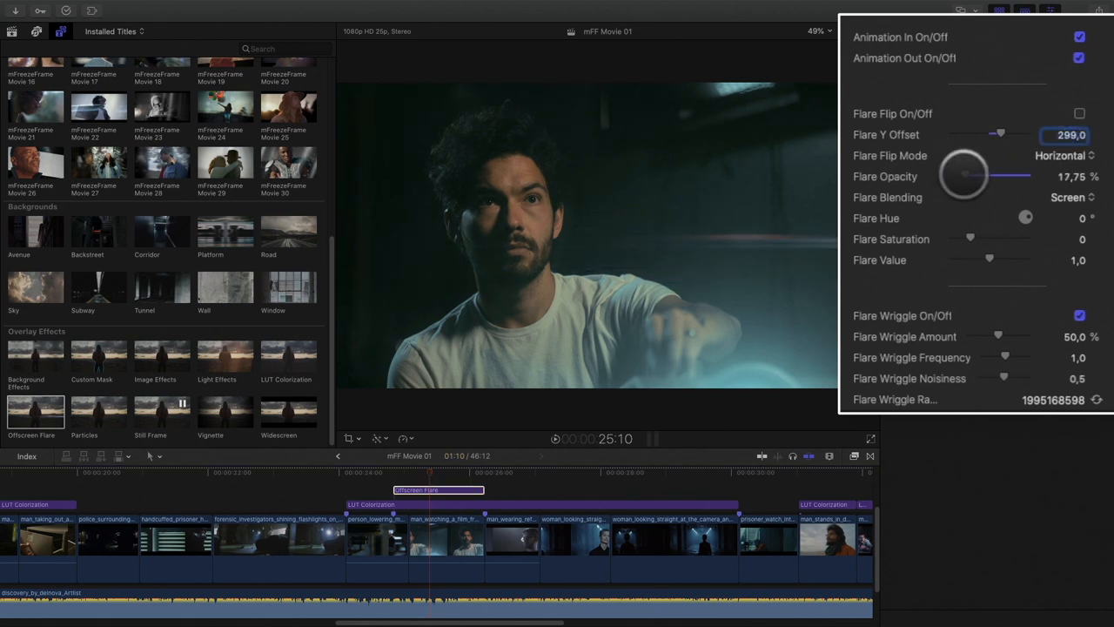
{"action": "left_click", "coordinate": [1068, 196]}
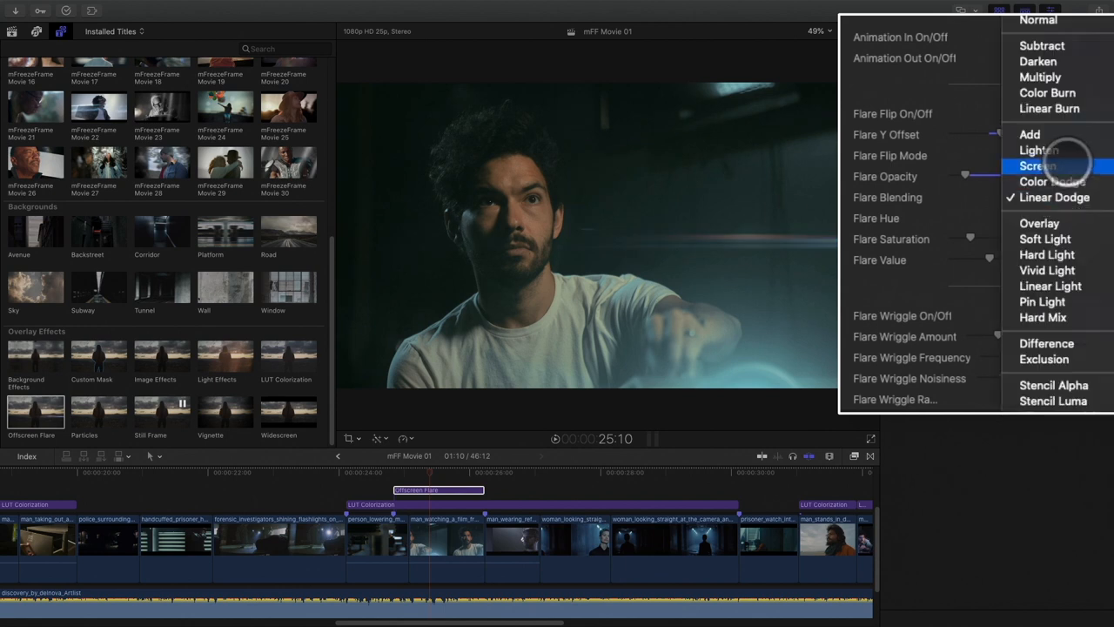
{"action": "left_click", "coordinate": [1038, 165]}
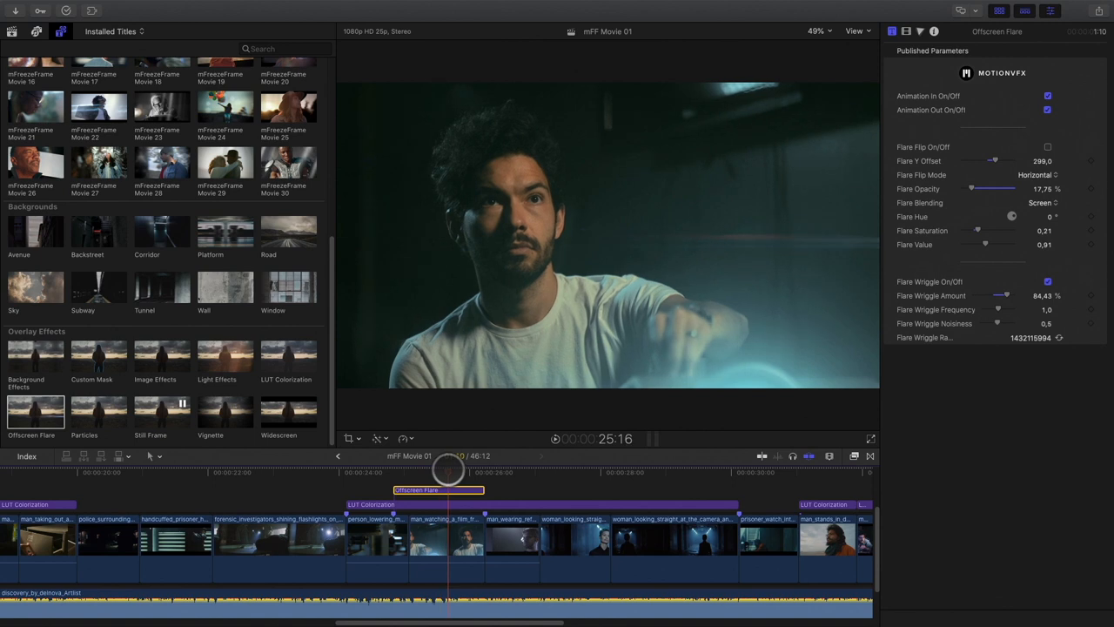
{"action": "left_click_drag", "start_coordinate": [985, 244], "coordinate": [990, 243]}
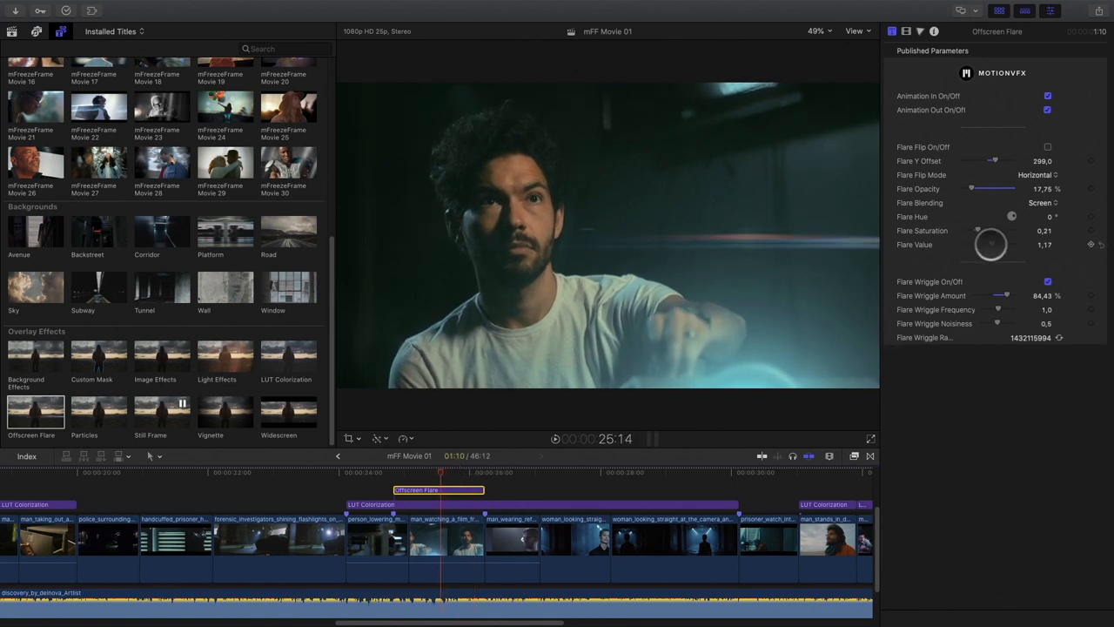
{"action": "left_click_drag", "start_coordinate": [989, 244], "coordinate": [1006, 244]}
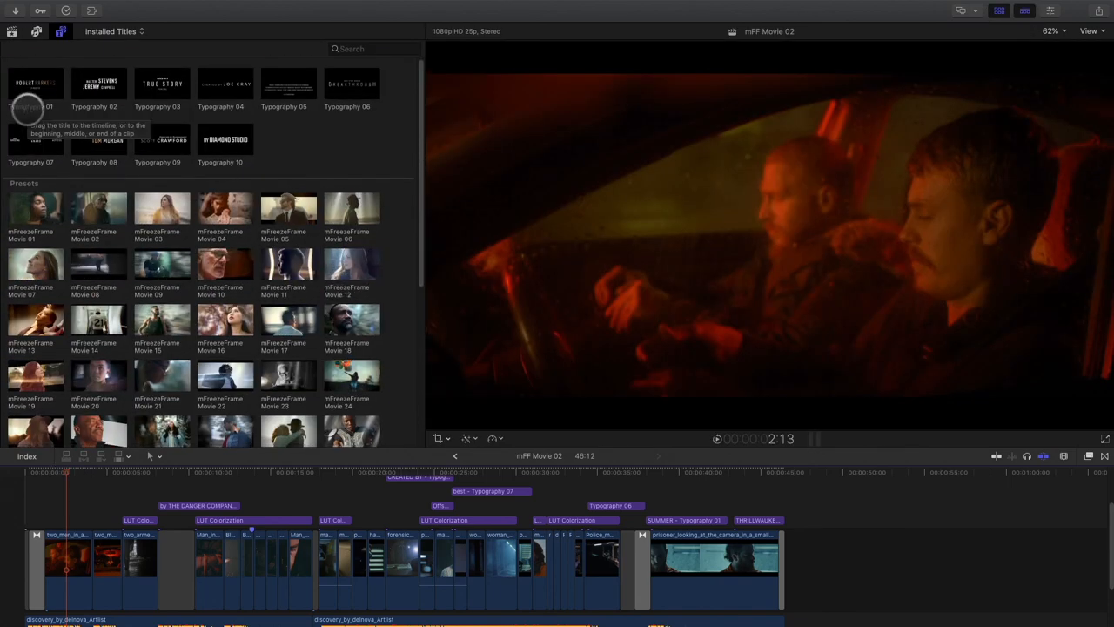
Choose the True Story typography title for the opening car shot and select it for editing
{"action": "left_click", "coordinate": [35, 83]}
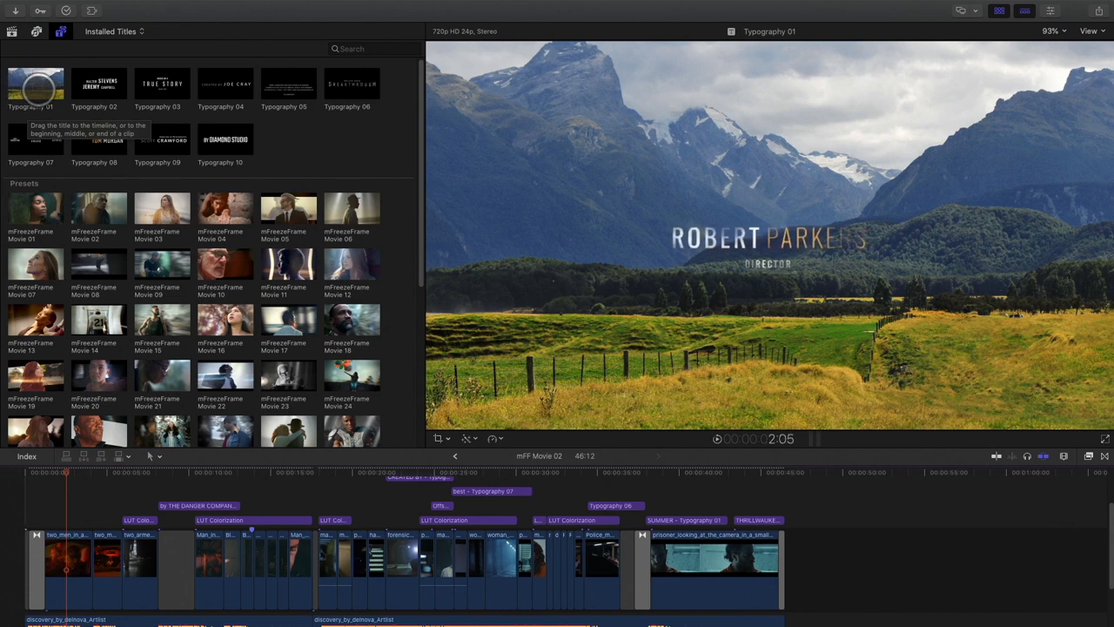
{"action": "left_click", "coordinate": [160, 83]}
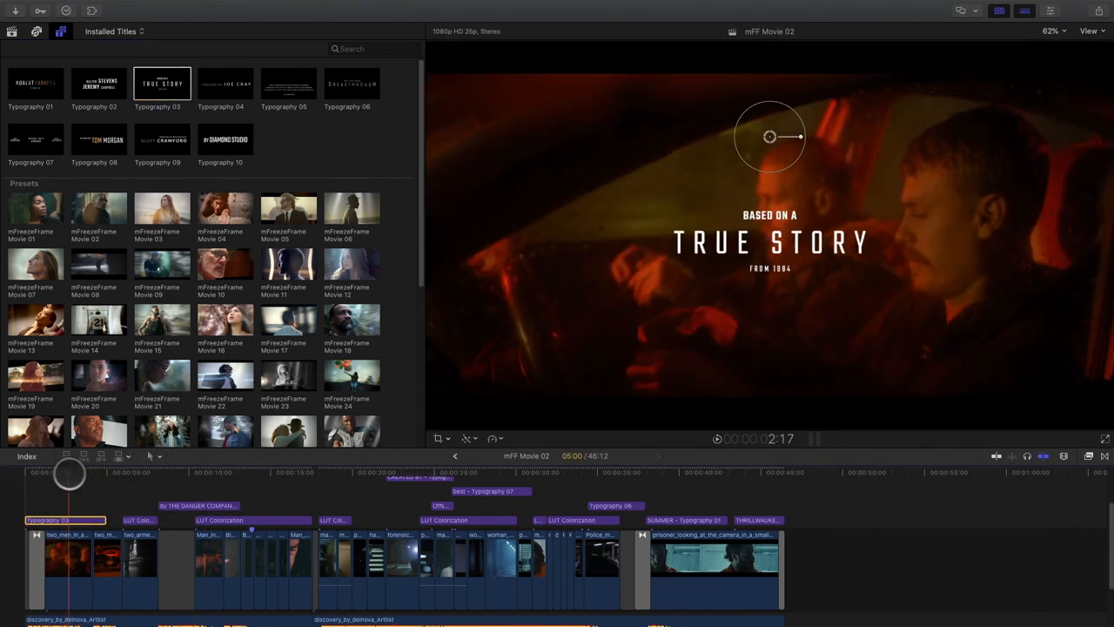
{"action": "left_click", "coordinate": [87, 473]}
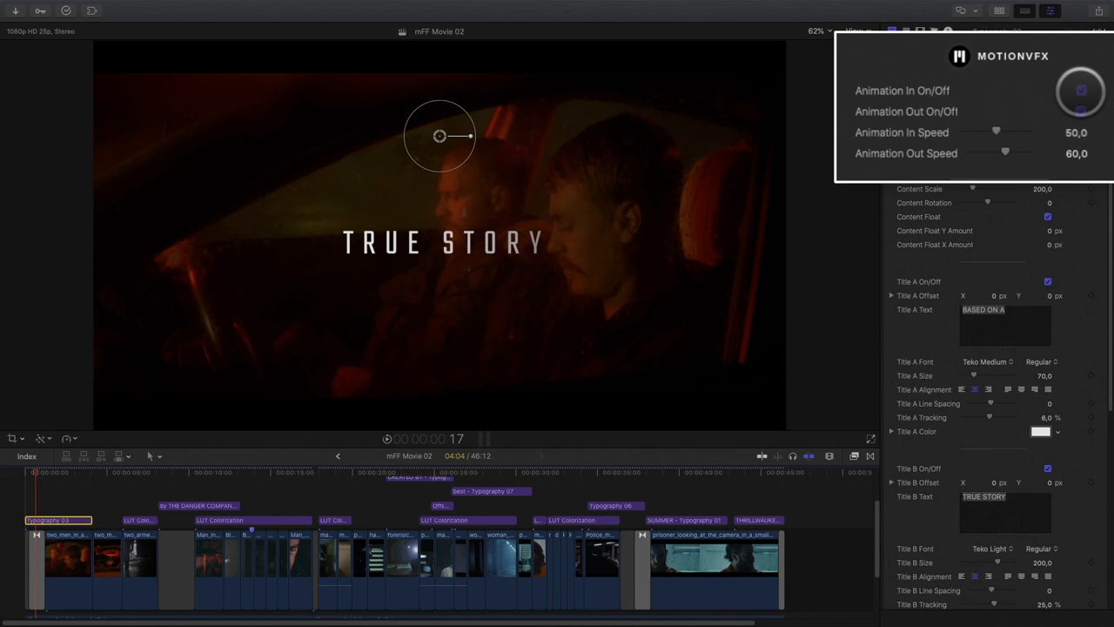
Enable Animation In and settle its speed at 50 after trying faster and slower values
{"action": "left_click", "coordinate": [484, 438]}
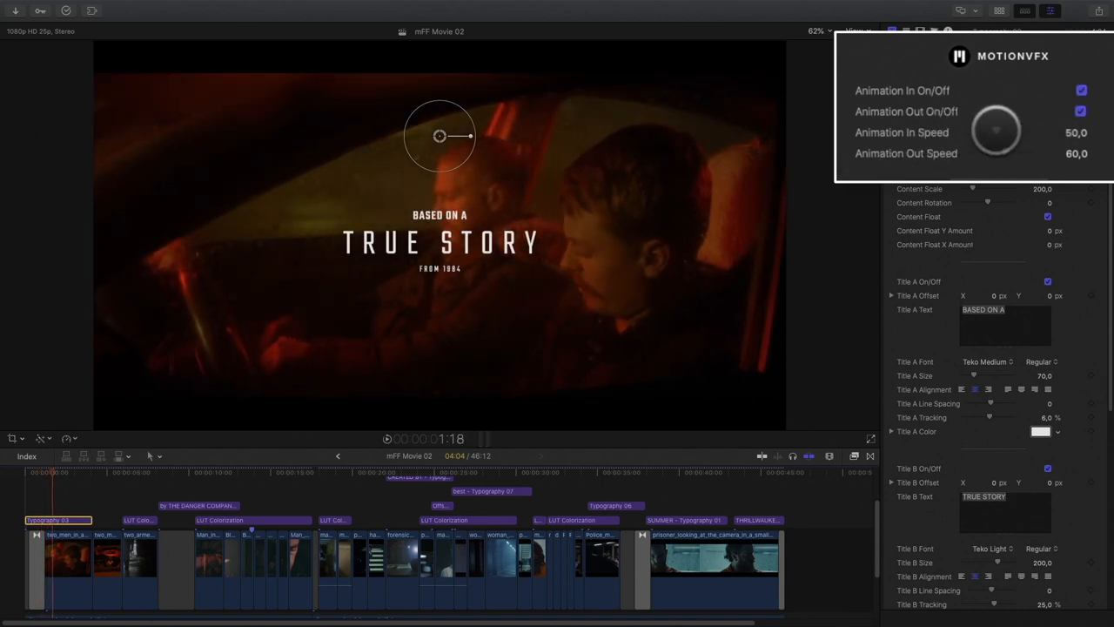
{"action": "left_click_drag", "start_coordinate": [996, 130], "coordinate": [1010, 130]}
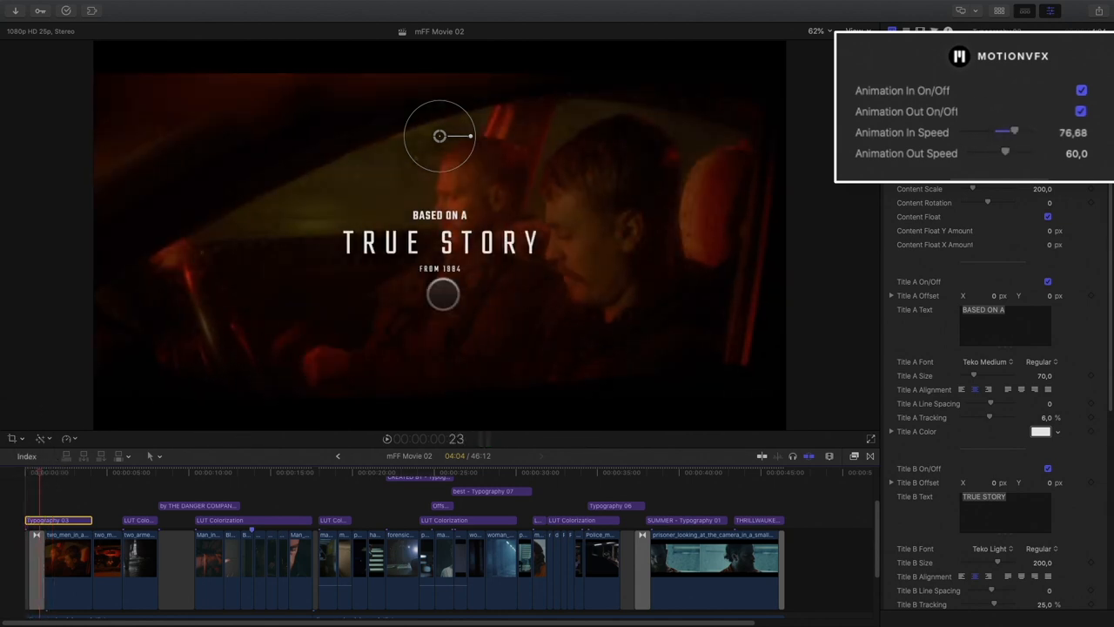
{"action": "left_click_drag", "start_coordinate": [1014, 132], "coordinate": [975, 132]}
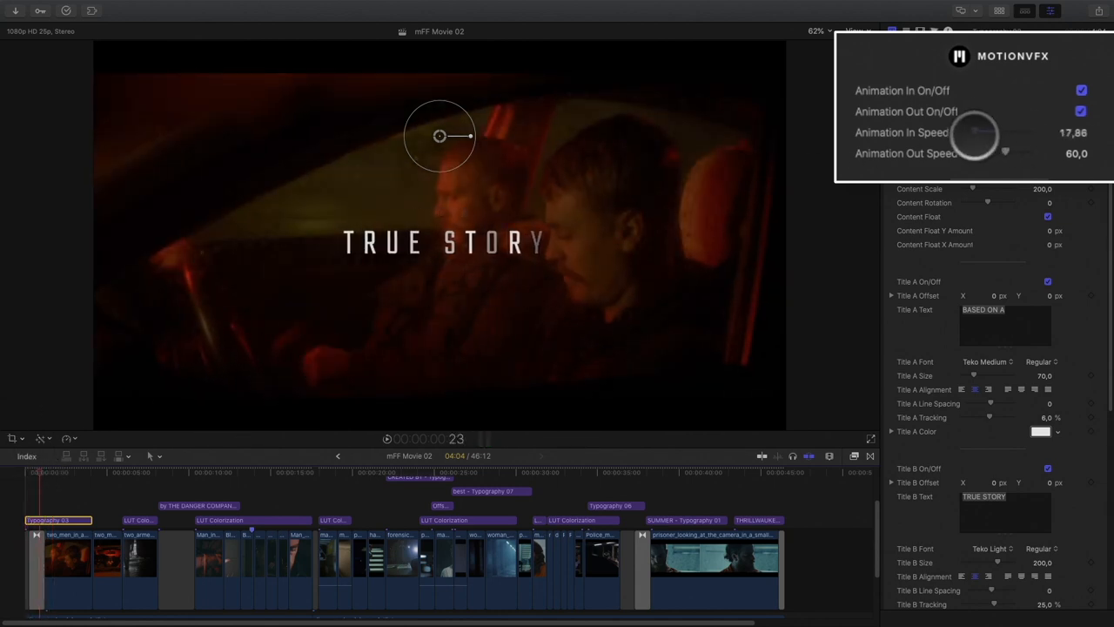
{"action": "left_click_drag", "start_coordinate": [975, 132], "coordinate": [983, 132]}
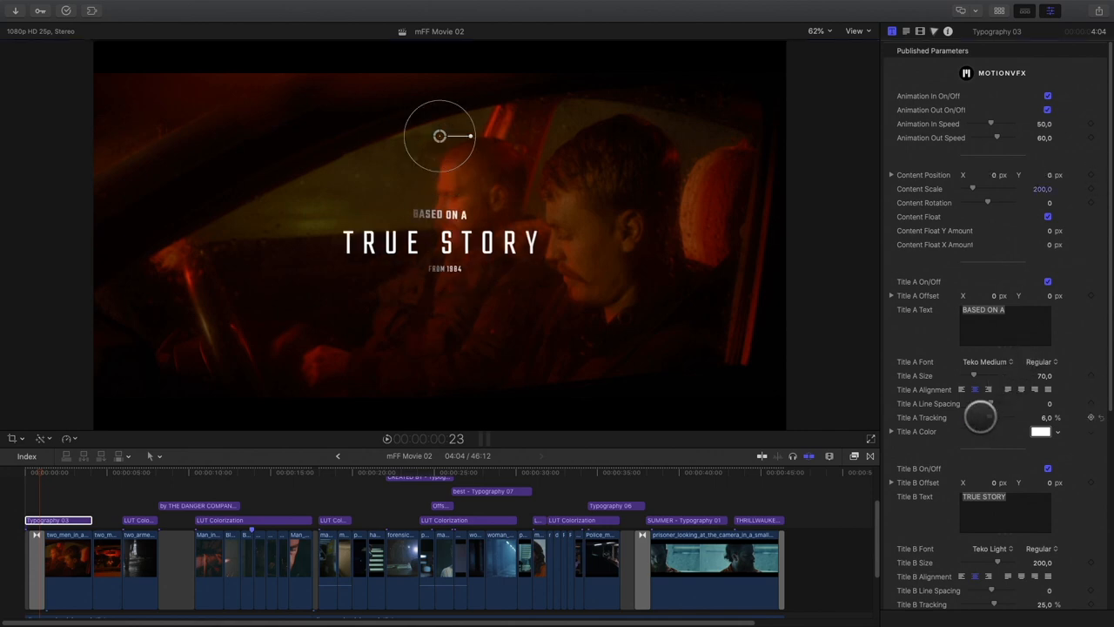
{"action": "scroll", "scroll_direction": "down", "scroll_amount": 3}
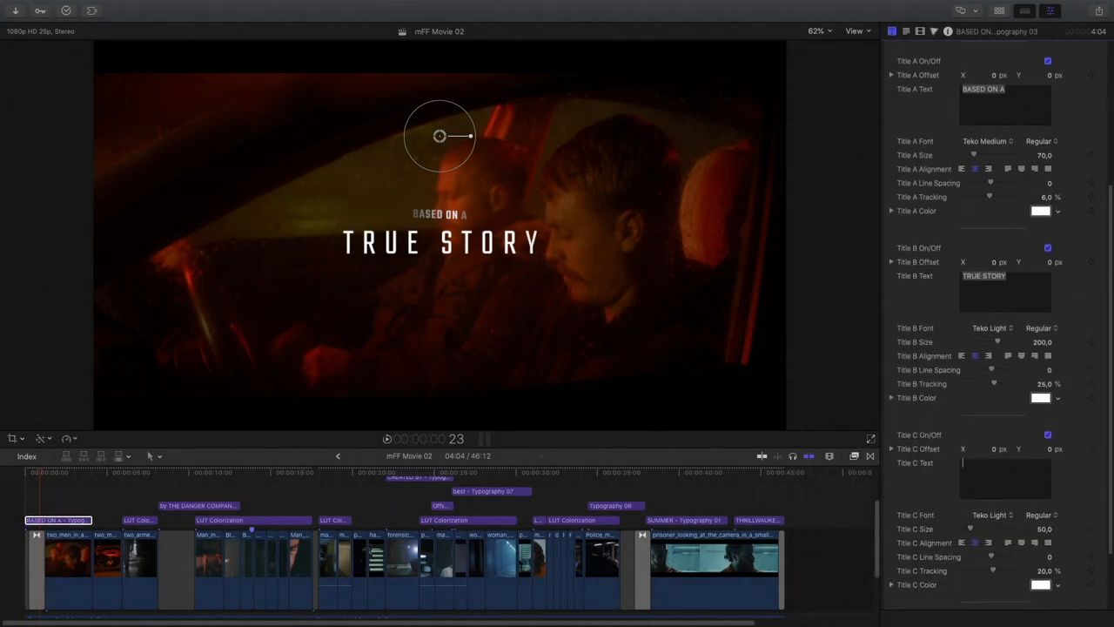
{"action": "scroll", "scroll_direction": "down", "scroll_amount": 3}
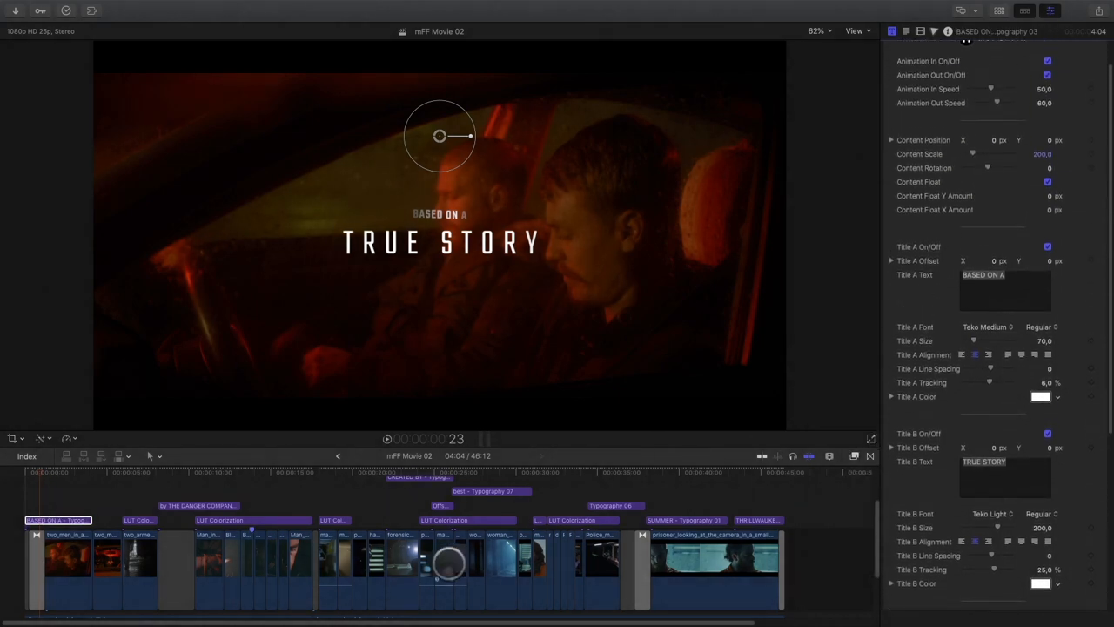
{"action": "left_click", "coordinate": [483, 439]}
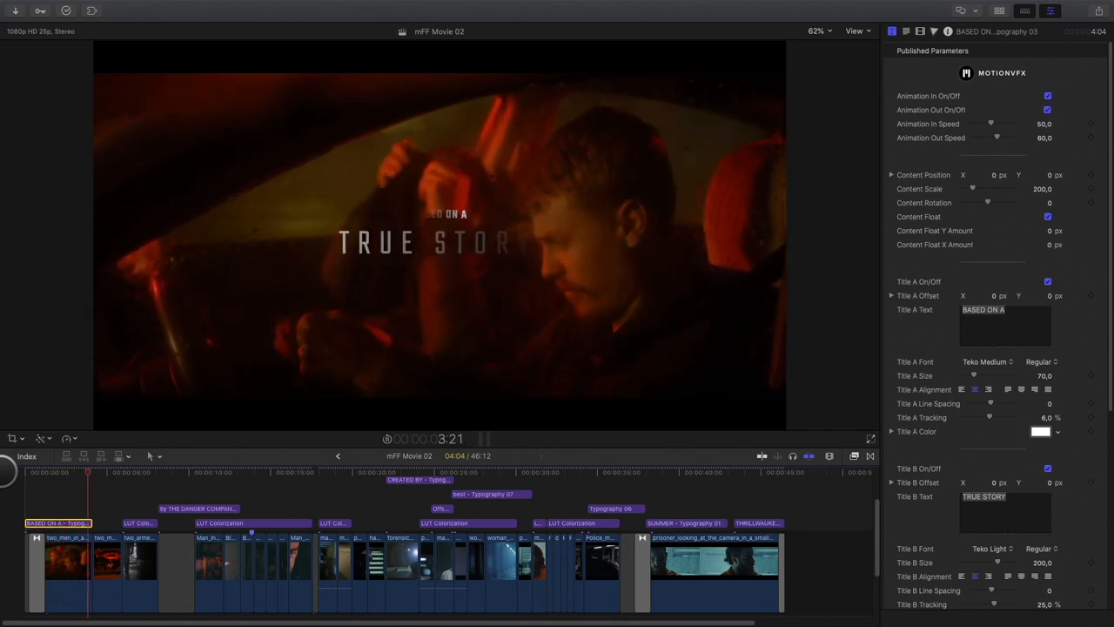
{"action": "left_click_drag", "start_coordinate": [87, 473], "coordinate": [104, 473]}
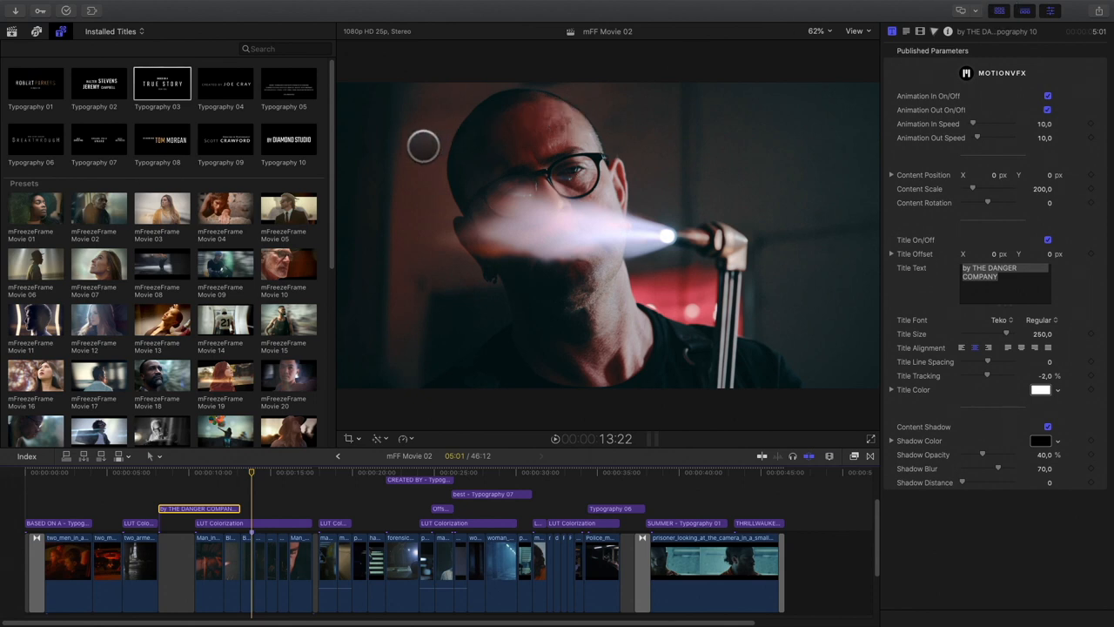
Add the Typography 08 Starring title over the blacksmith shot
{"action": "left_click", "coordinate": [157, 140]}
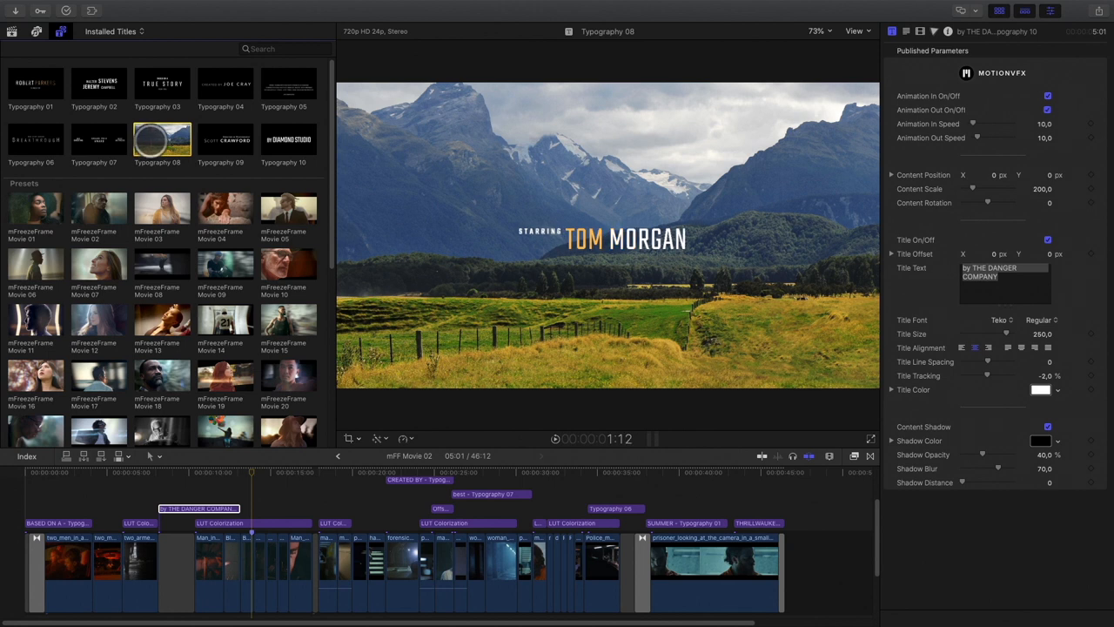
{"action": "left_click", "coordinate": [252, 508]}
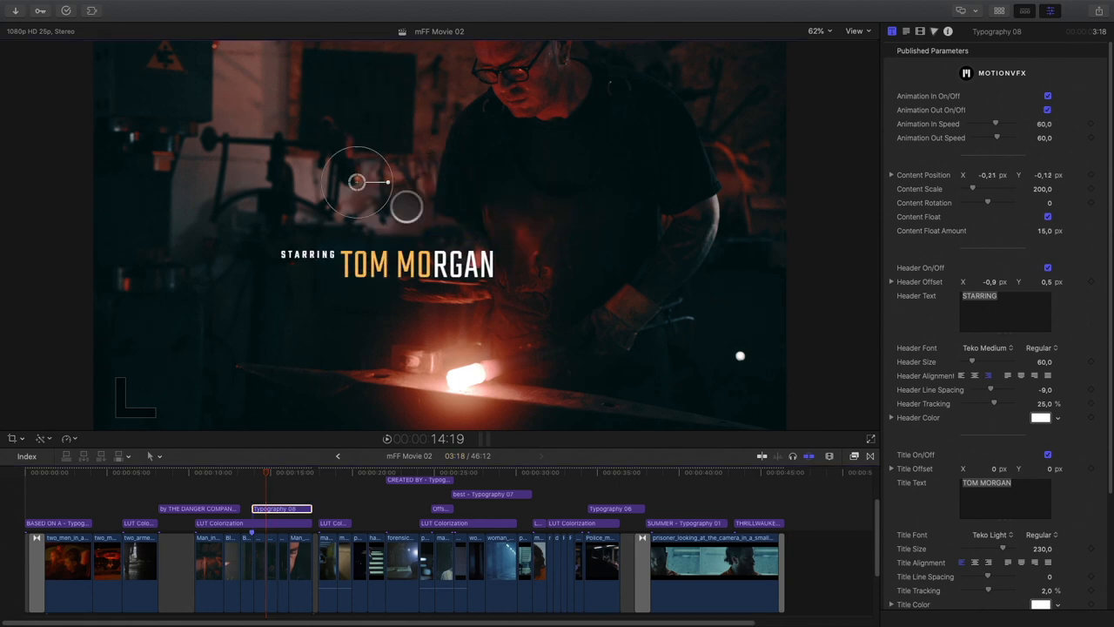
Retype the actor's name as JUSTIN BAILEY and set the Highlight Words Amount
{"action": "left_click_drag", "start_coordinate": [357, 183], "coordinate": [386, 136]}
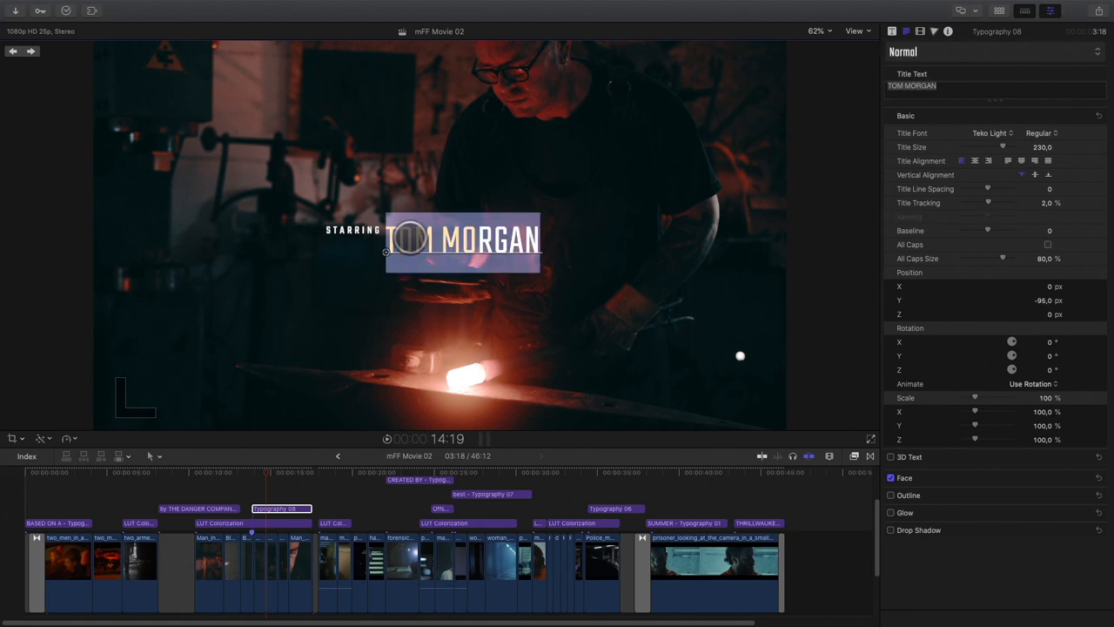
{"action": "type", "text": "JUSTIN B"}
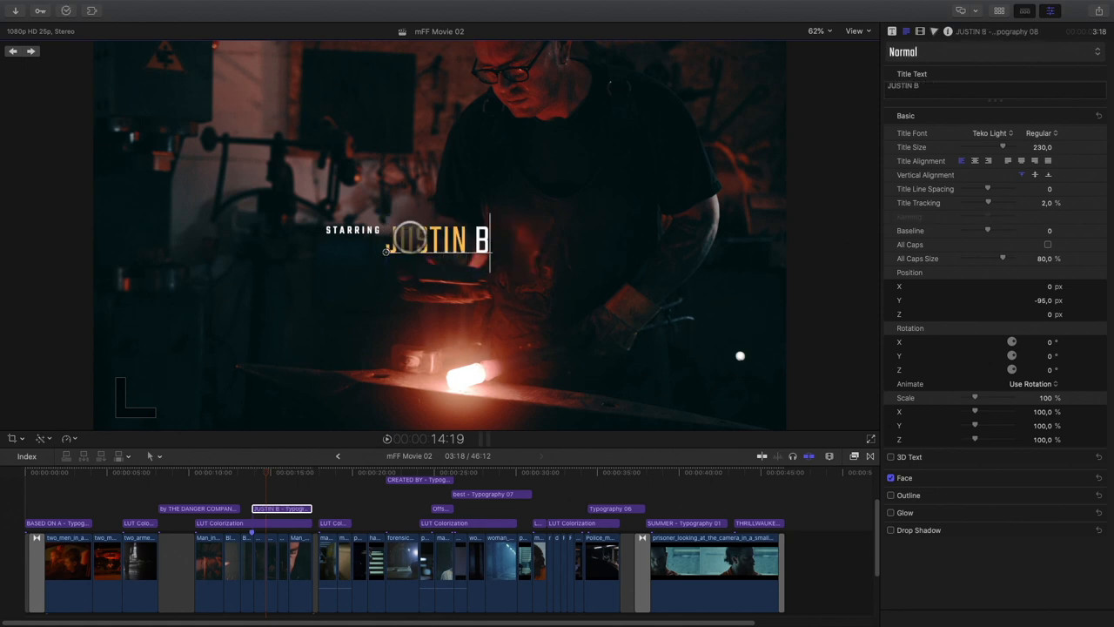
{"action": "left_click", "coordinate": [887, 31]}
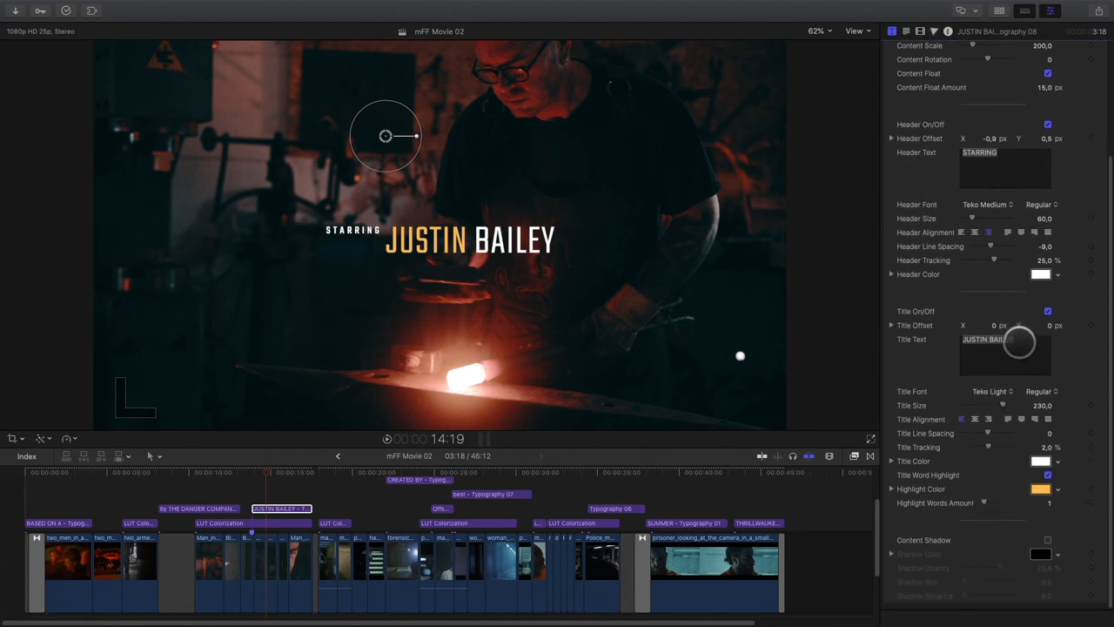
{"action": "type", "text": "TOM JOHN"}
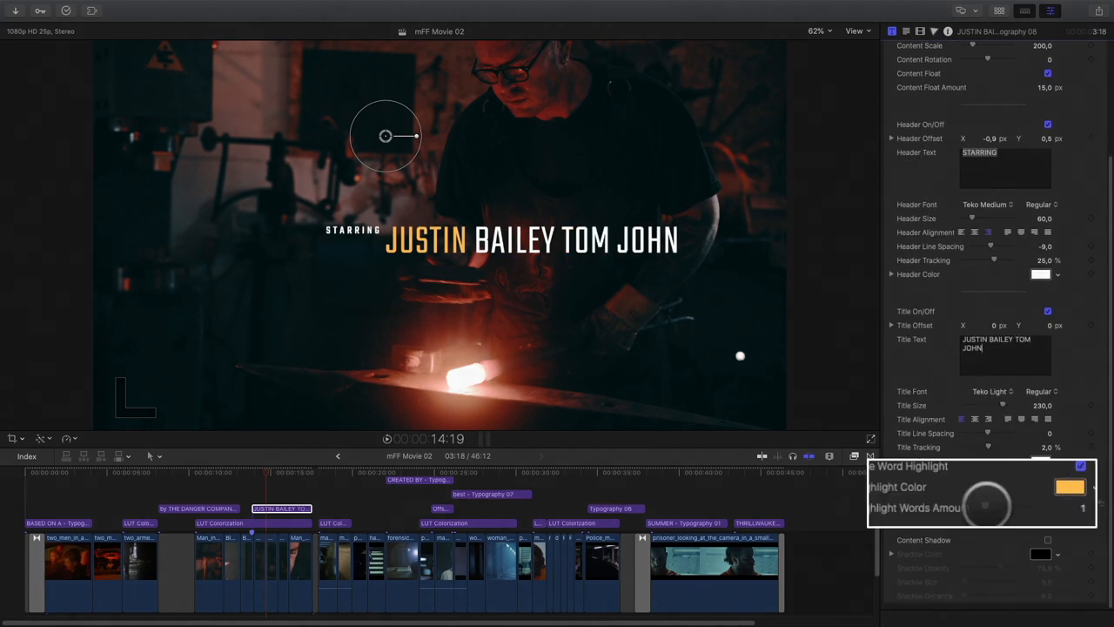
{"action": "left_click_drag", "start_coordinate": [983, 507], "coordinate": [1044, 513]}
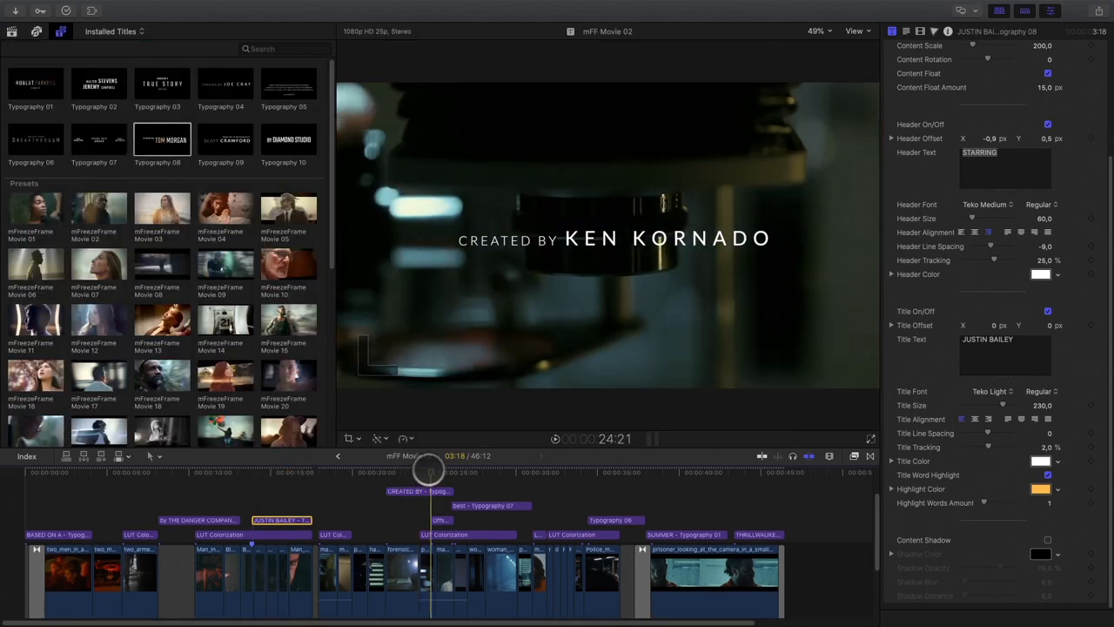
{"action": "left_click_drag", "start_coordinate": [432, 470], "coordinate": [390, 470]}
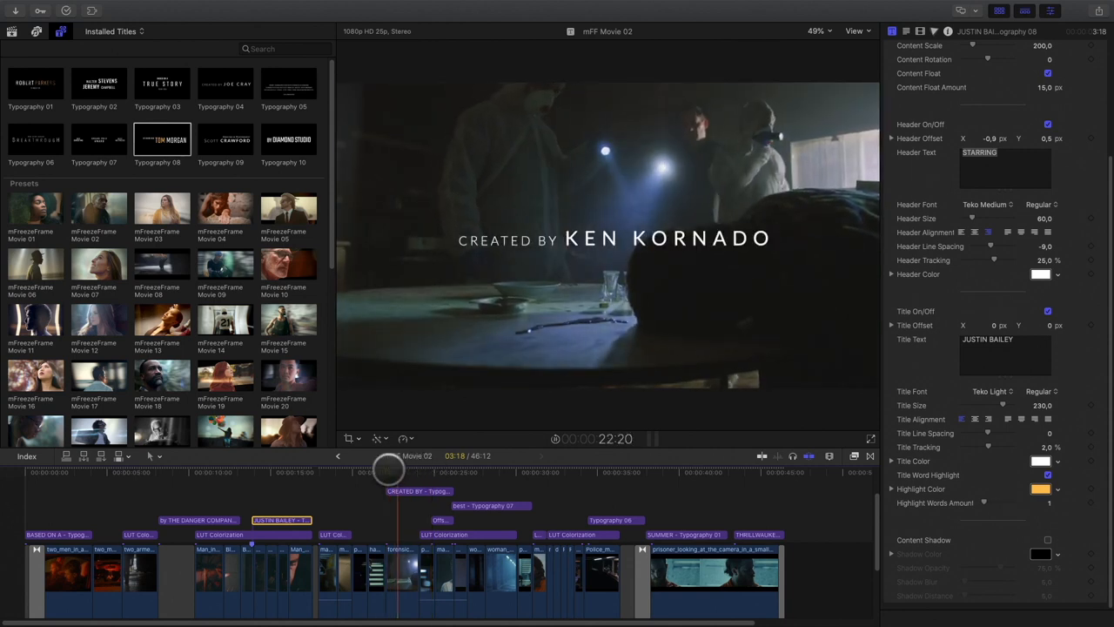
{"action": "left_click_drag", "start_coordinate": [386, 470], "coordinate": [470, 470]}
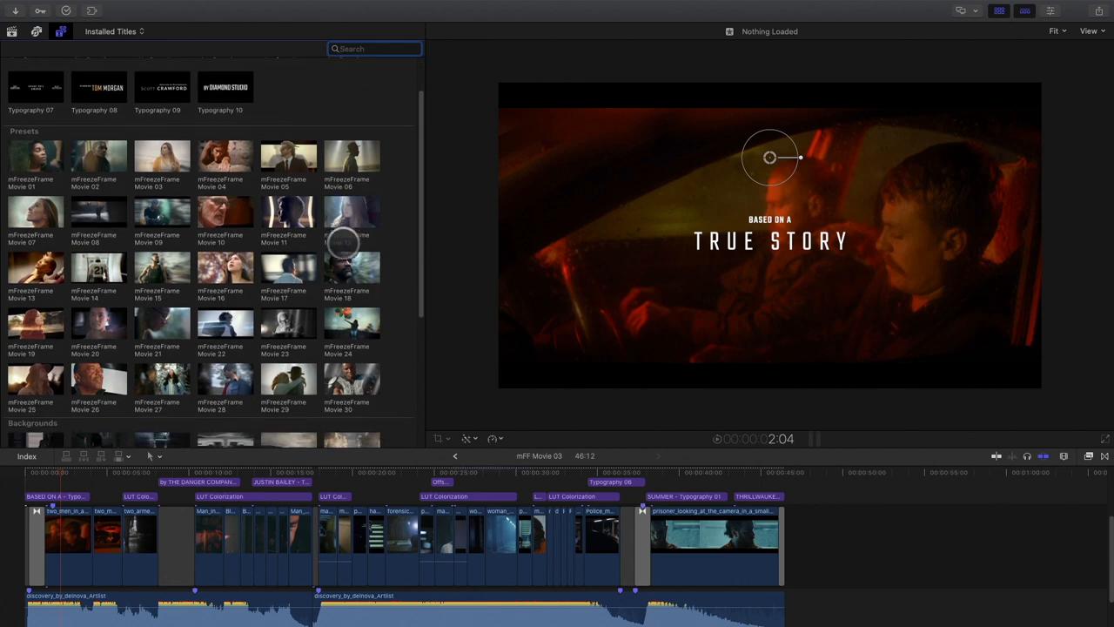
Apply the mFreezeFrame Movie 11 preset to the first True Story clip
{"action": "scroll", "scroll_direction": "down", "scroll_amount": 3}
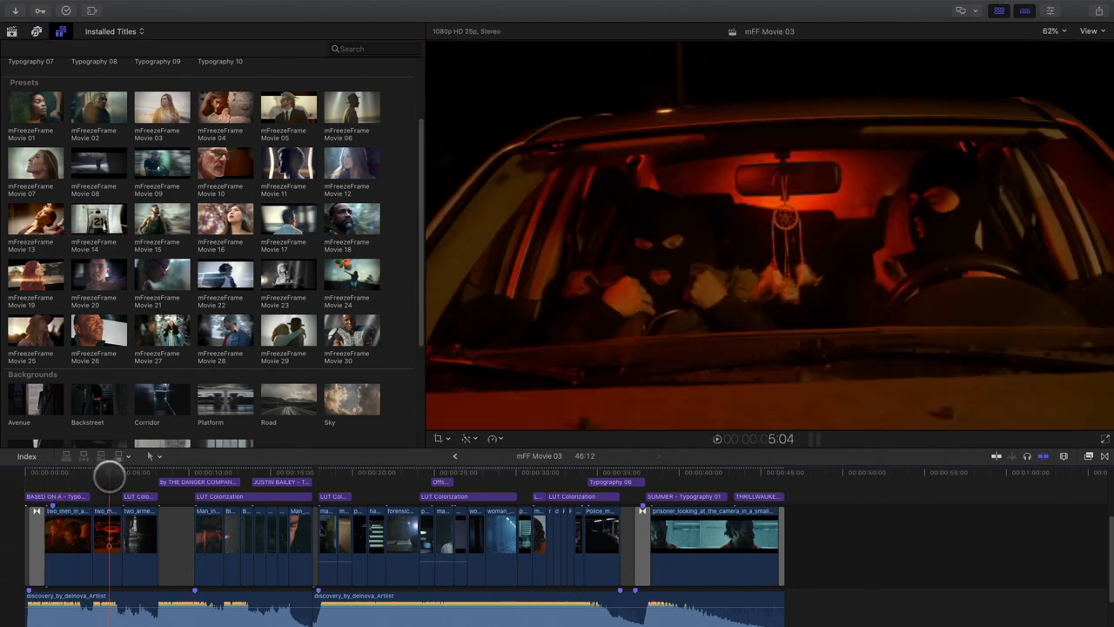
{"action": "left_click", "coordinate": [289, 165]}
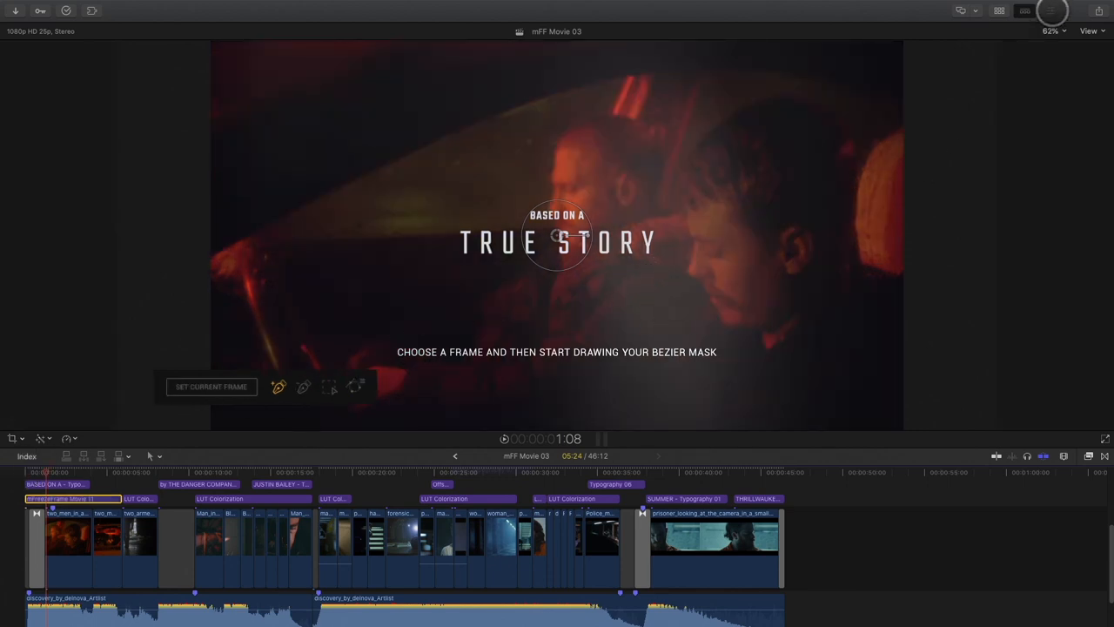
Uncheck Animation In and Animation Out in the freeze-frame effect's published parameters
{"action": "left_click", "coordinate": [1047, 11]}
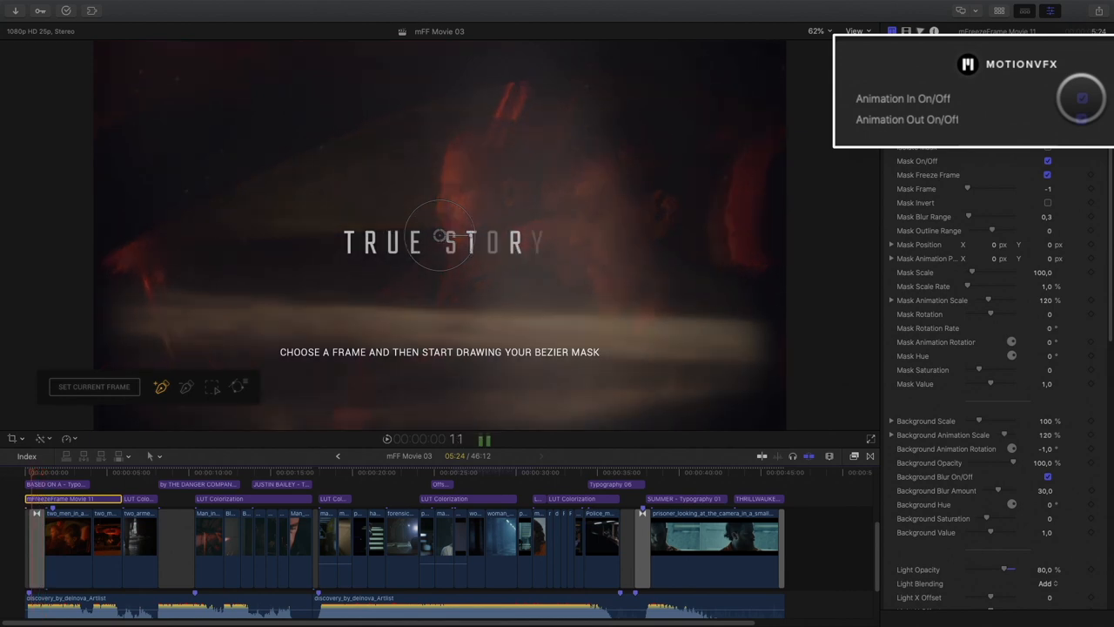
{"action": "left_click", "coordinate": [1082, 98]}
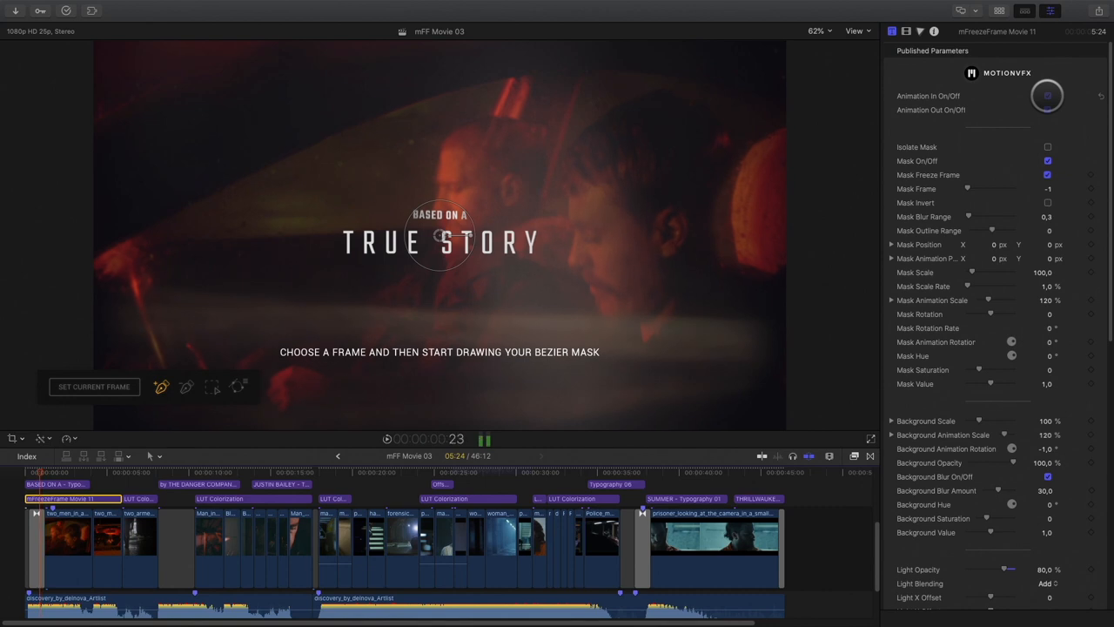
{"action": "left_click", "coordinate": [1047, 95]}
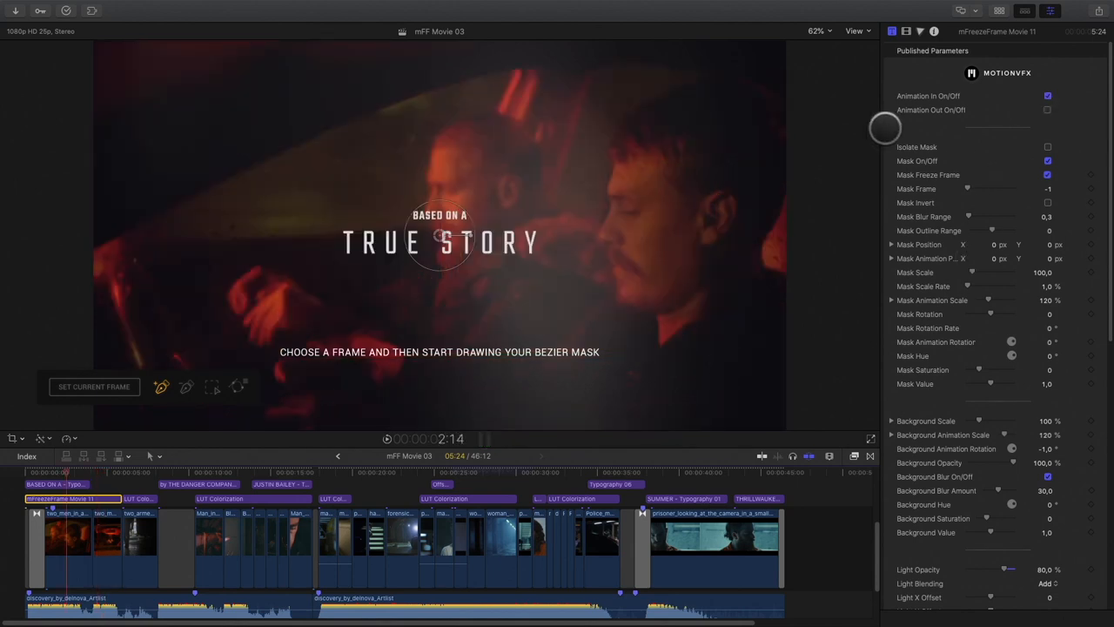
Lower Light Opacity to about 15% and set LUT Colorization to Friday Storm on the car shot
{"action": "scroll", "scroll_direction": "down", "scroll_amount": 3}
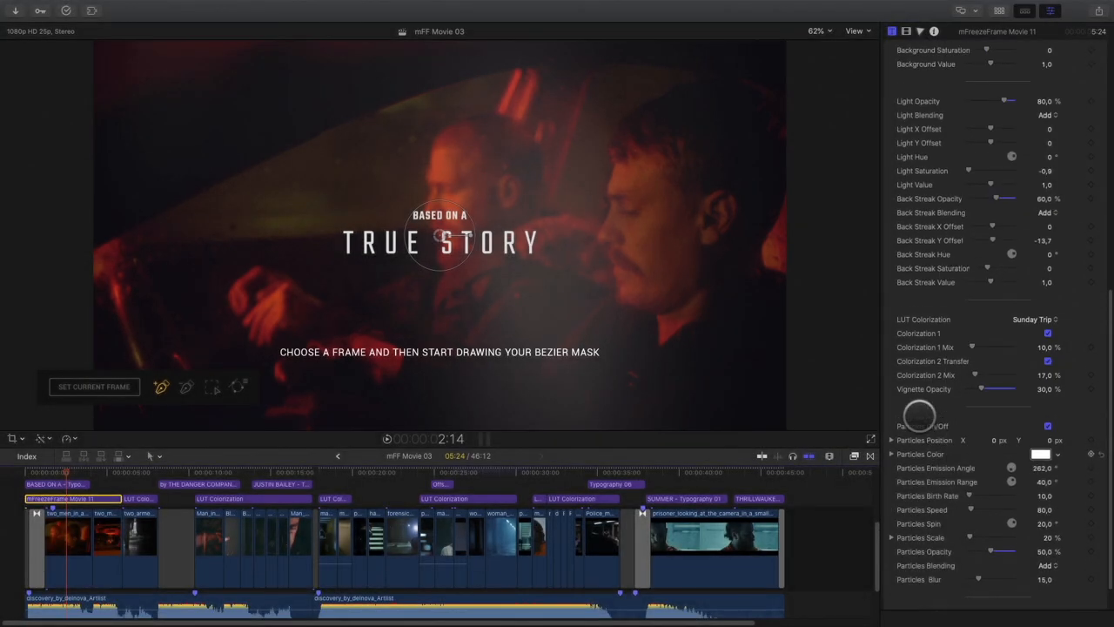
{"action": "left_click_drag", "start_coordinate": [1010, 99], "coordinate": [1011, 96]}
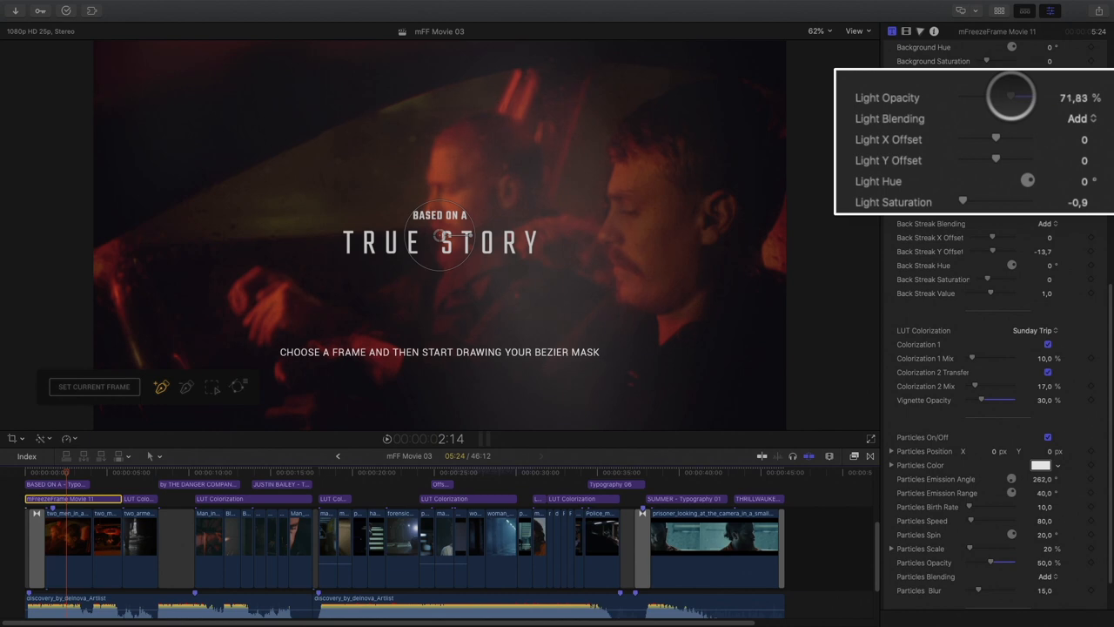
{"action": "left_click_drag", "start_coordinate": [1041, 98], "coordinate": [974, 98]}
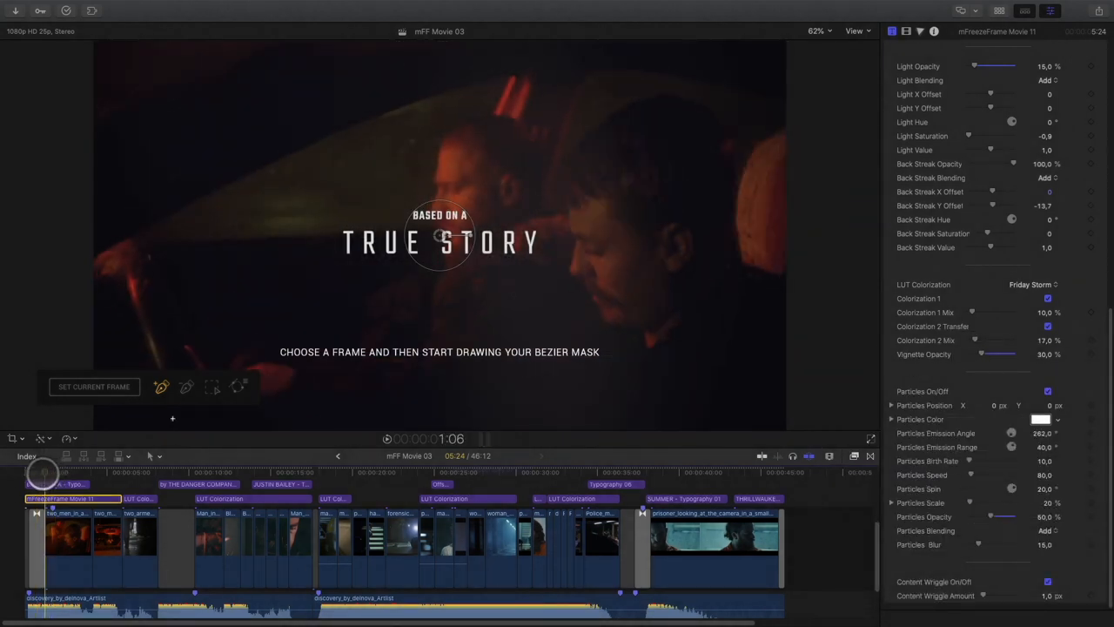
{"action": "left_click_drag", "start_coordinate": [42, 470], "coordinate": [74, 470]}
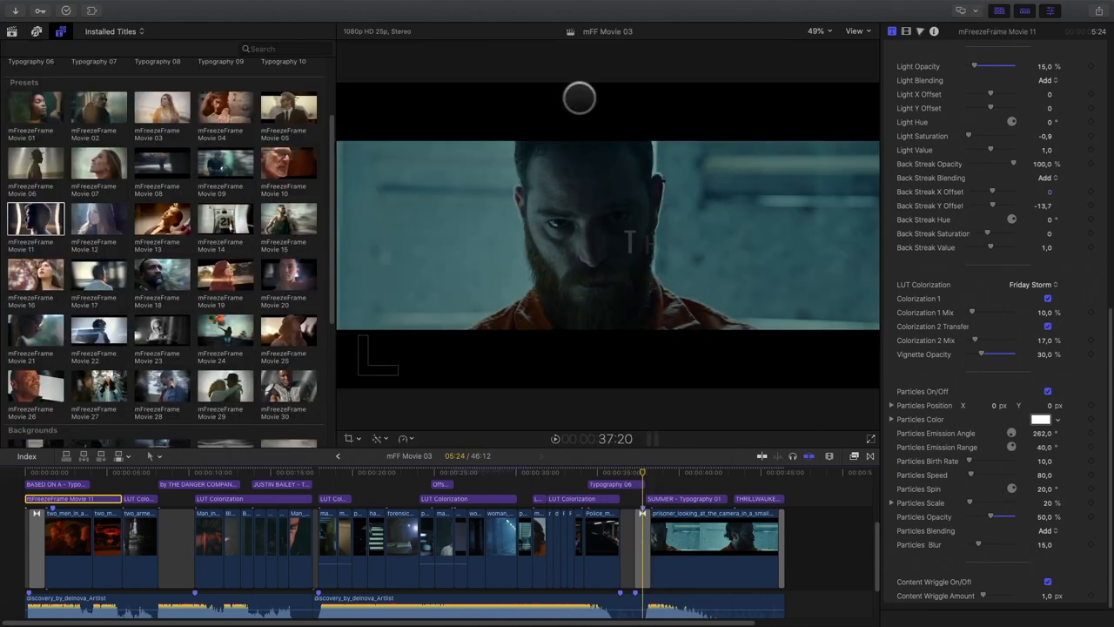
Add mFreezeFrame Movie 27 above the prisoner clip and set its mask to the current frame
{"action": "left_click", "coordinate": [97, 387]}
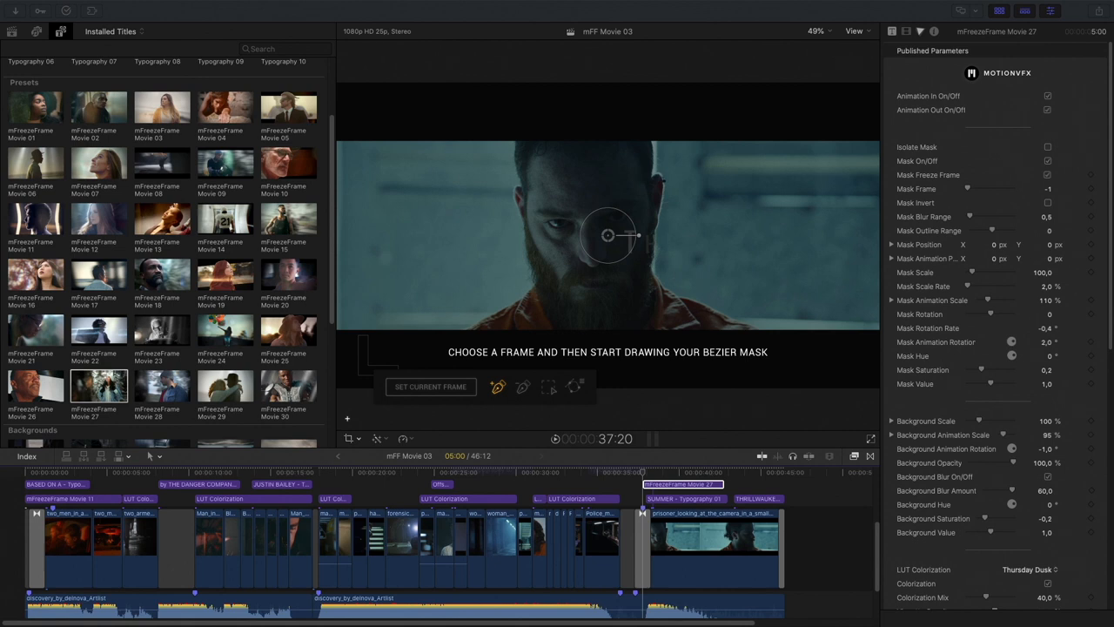
{"action": "left_click", "coordinate": [682, 484]}
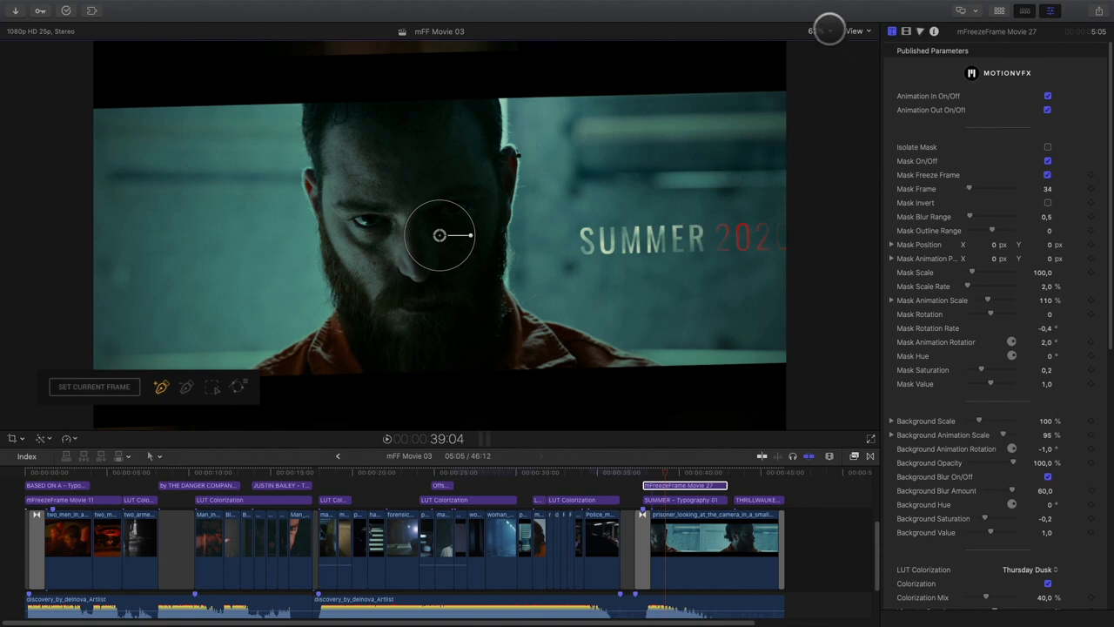
{"action": "left_click", "coordinate": [817, 32]}
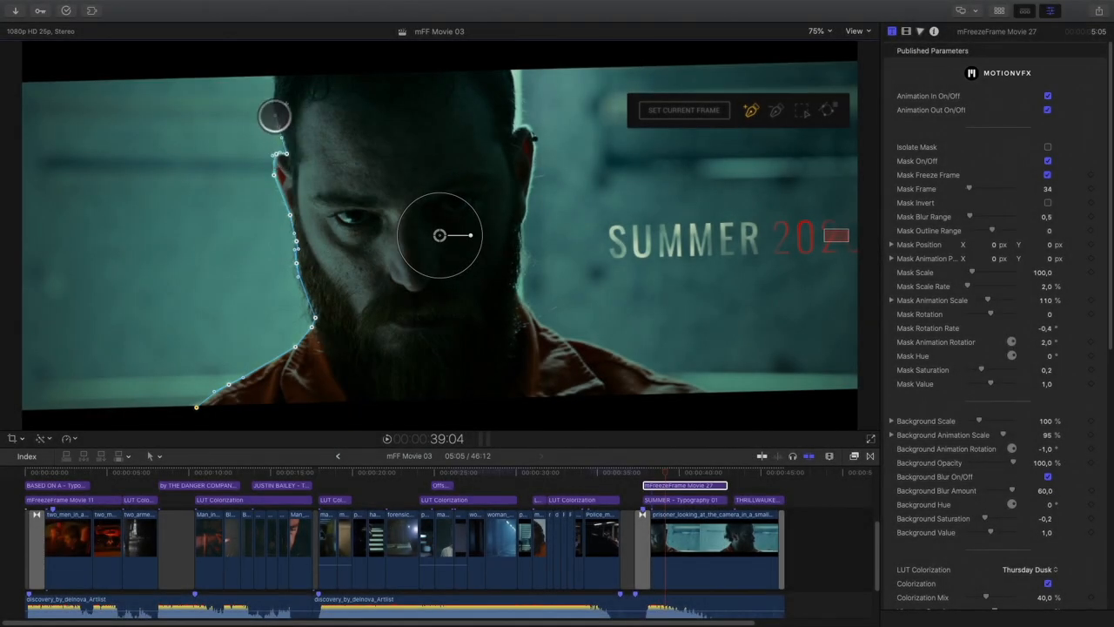
Draw a closed bezier mask around the prisoner's head and shoulders
{"action": "left_click_drag", "start_coordinate": [275, 114], "coordinate": [513, 94]}
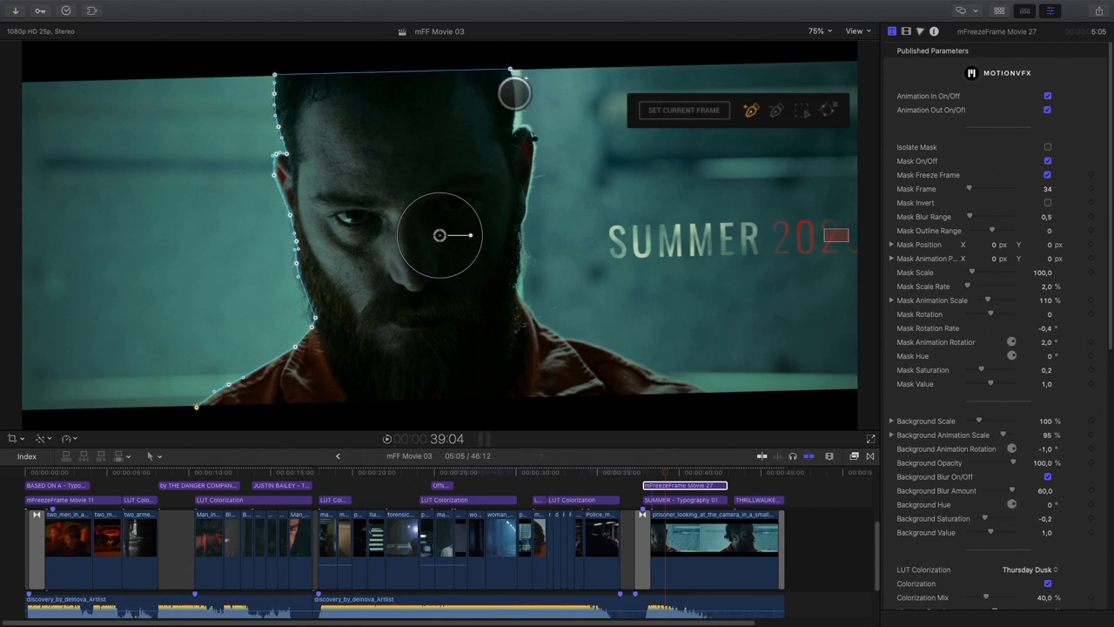
{"action": "left_click_drag", "start_coordinate": [513, 94], "coordinate": [532, 135]}
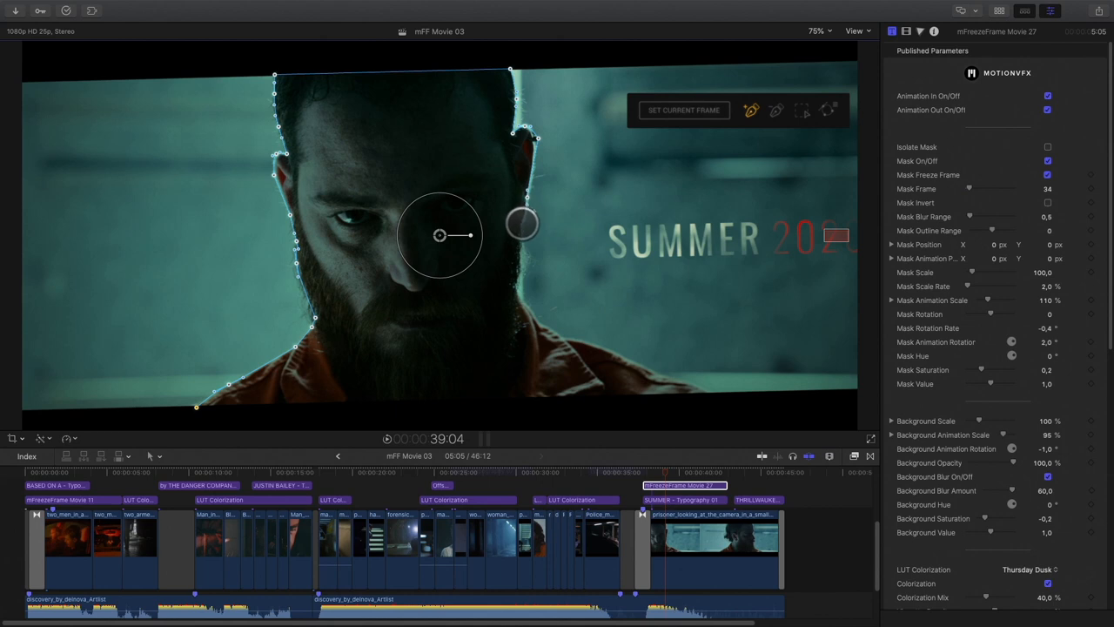
{"action": "left_click_drag", "start_coordinate": [522, 224], "coordinate": [526, 305]}
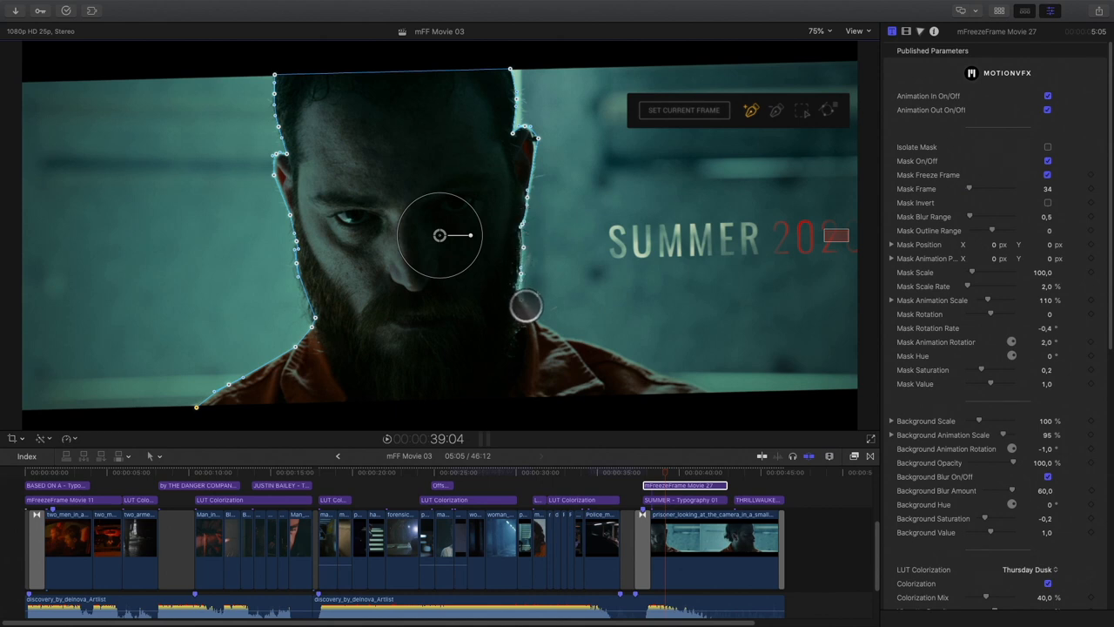
{"action": "left_click_drag", "start_coordinate": [525, 306], "coordinate": [646, 369]}
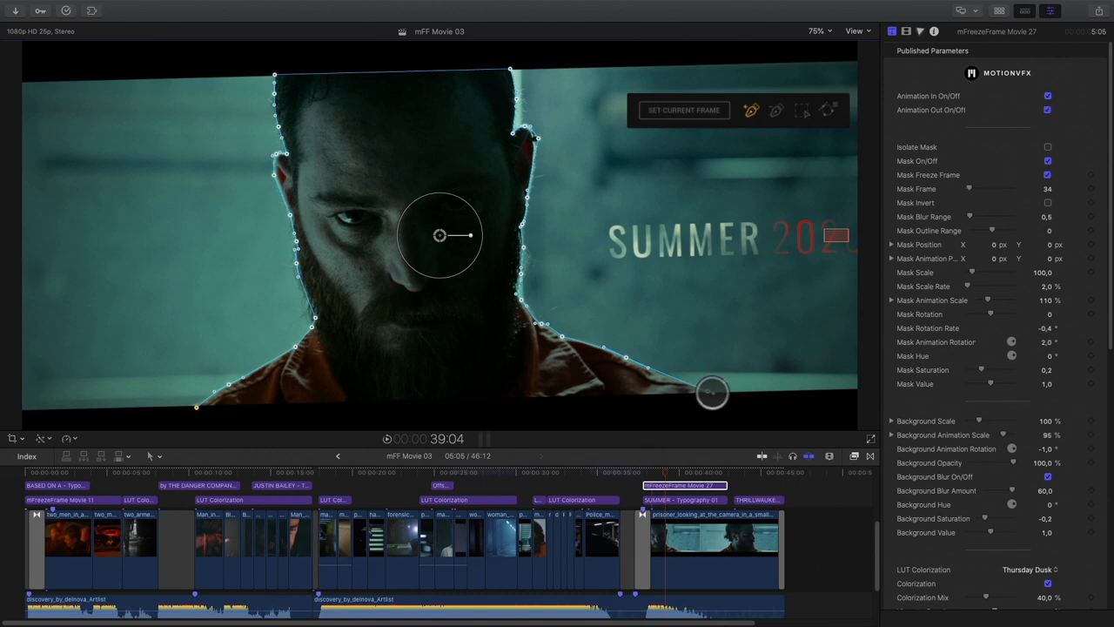
{"action": "left_click_drag", "start_coordinate": [711, 394], "coordinate": [193, 410]}
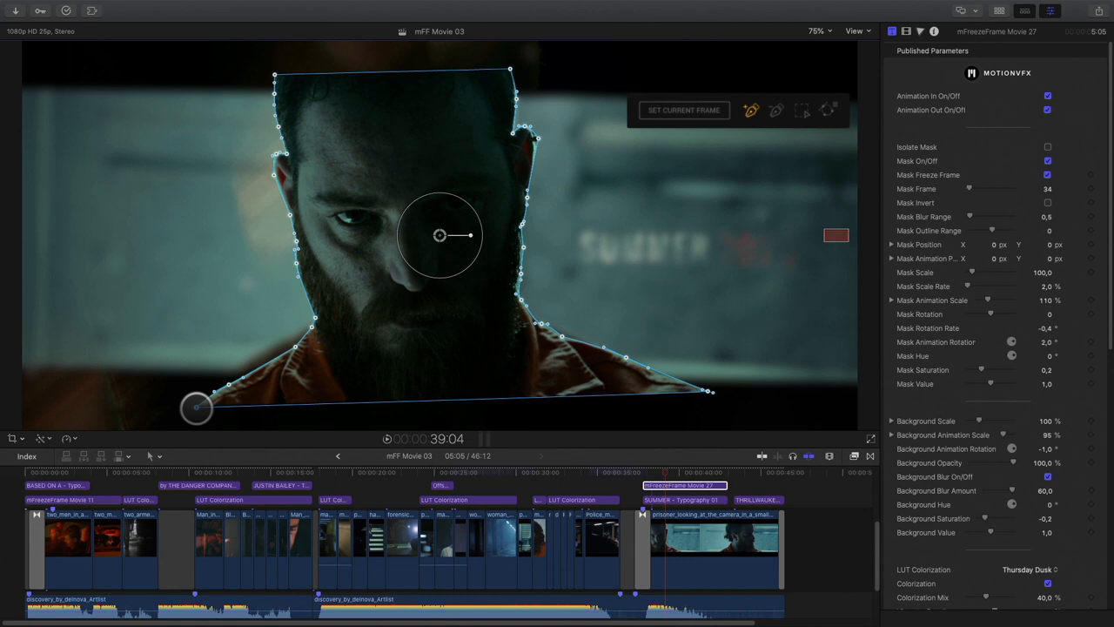
{"action": "left_click_drag", "start_coordinate": [195, 409], "coordinate": [439, 347]}
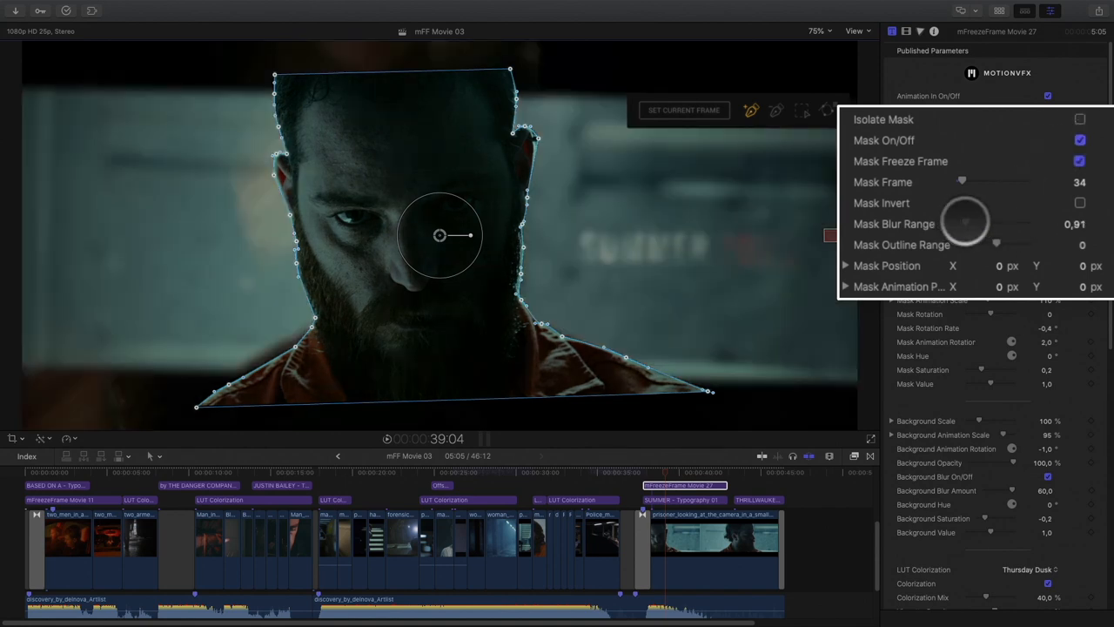
Raise Mask Blur Range to about 0.91 to feather the prisoner mask's edge
{"action": "left_click_drag", "start_coordinate": [968, 219], "coordinate": [978, 213]}
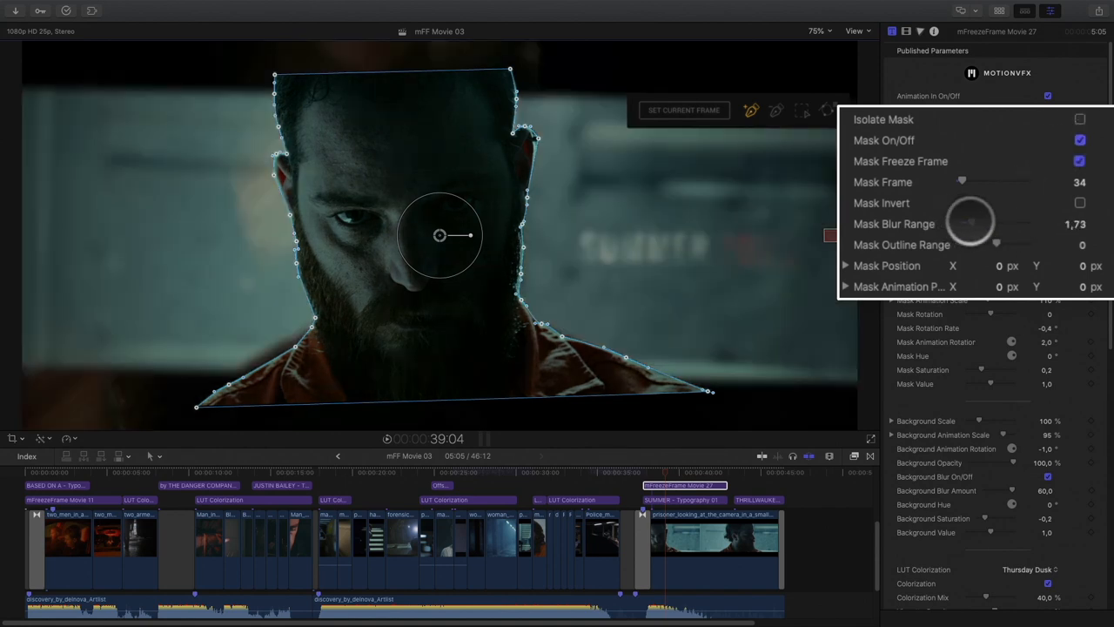
{"action": "left_click_drag", "start_coordinate": [978, 218], "coordinate": [966, 230]}
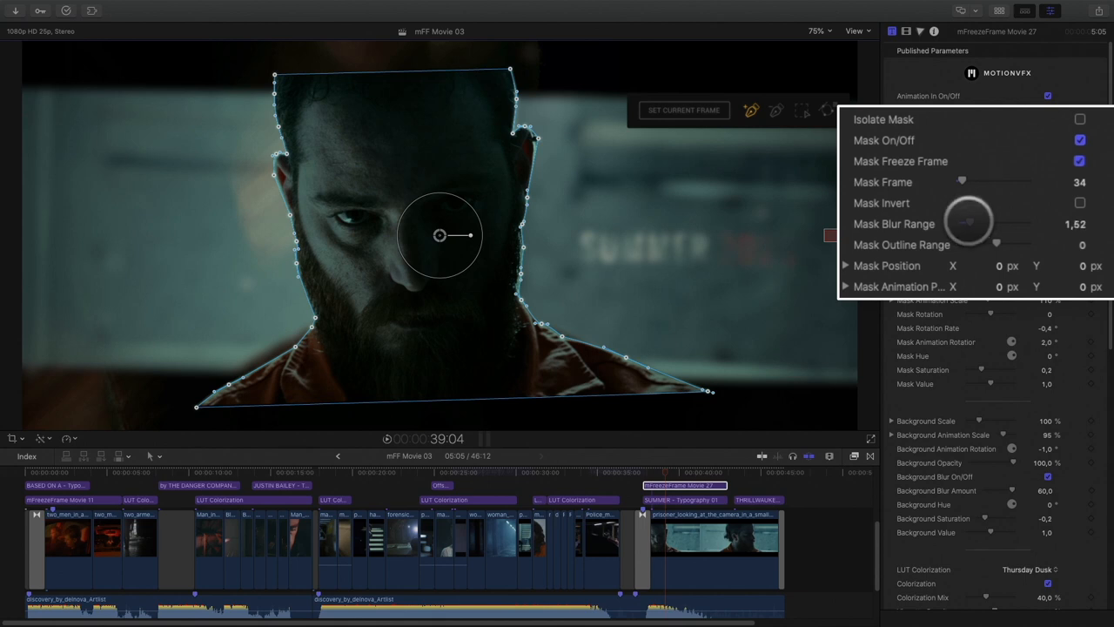
{"action": "left_click_drag", "start_coordinate": [961, 223], "coordinate": [989, 217]}
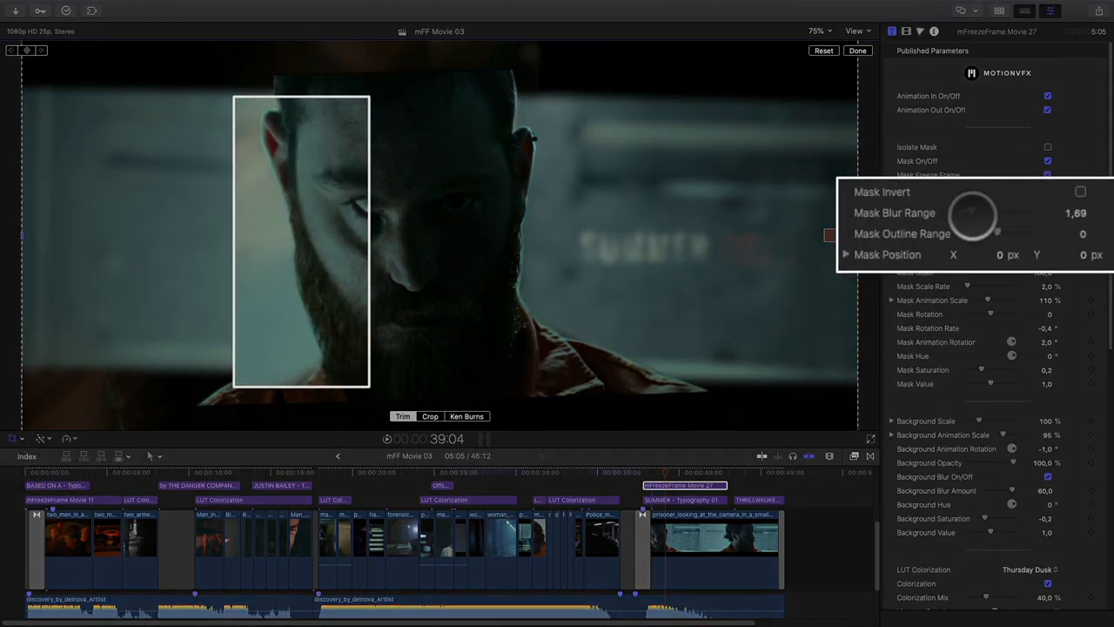
{"action": "left_click_drag", "start_coordinate": [978, 212], "coordinate": [966, 218]}
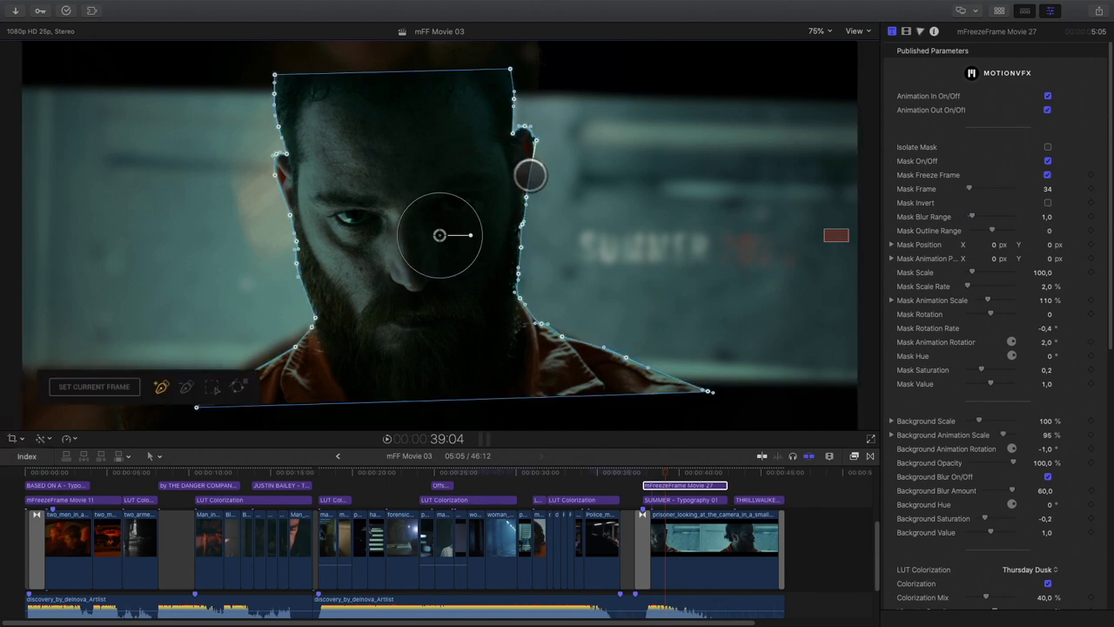
Refine the mask outline beside the head and raise Mask Value to about 1.31
{"action": "left_click_drag", "start_coordinate": [531, 174], "coordinate": [524, 129]}
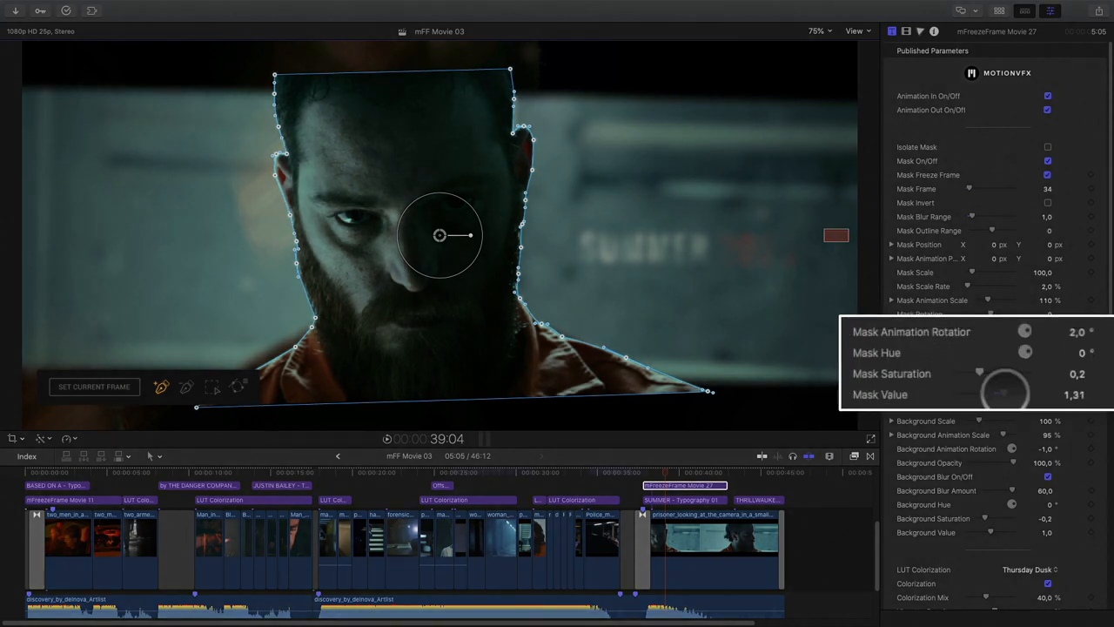
{"action": "left_click_drag", "start_coordinate": [1006, 394], "coordinate": [1018, 393]}
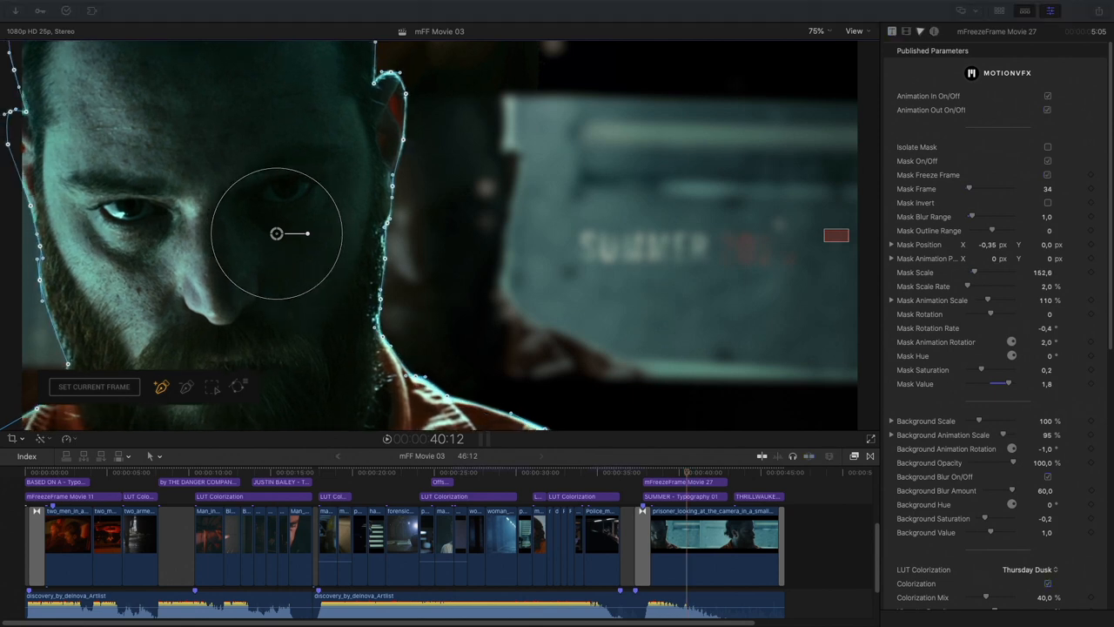
Set the viewer zoom back to fit the whole frame
{"action": "left_click", "coordinate": [817, 32]}
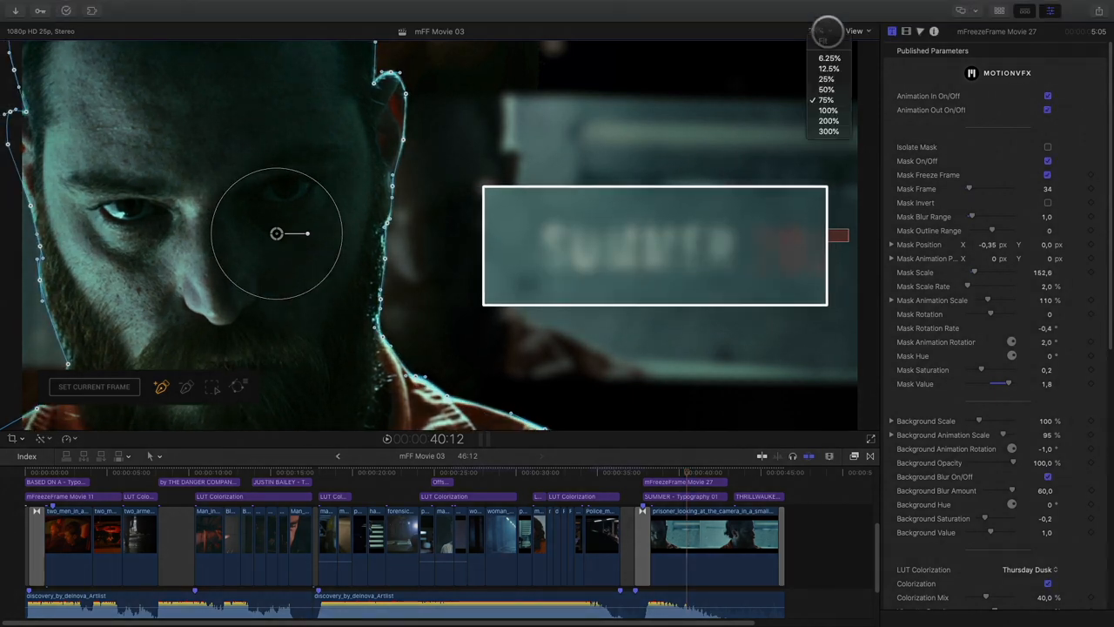
{"action": "left_click", "coordinate": [821, 41]}
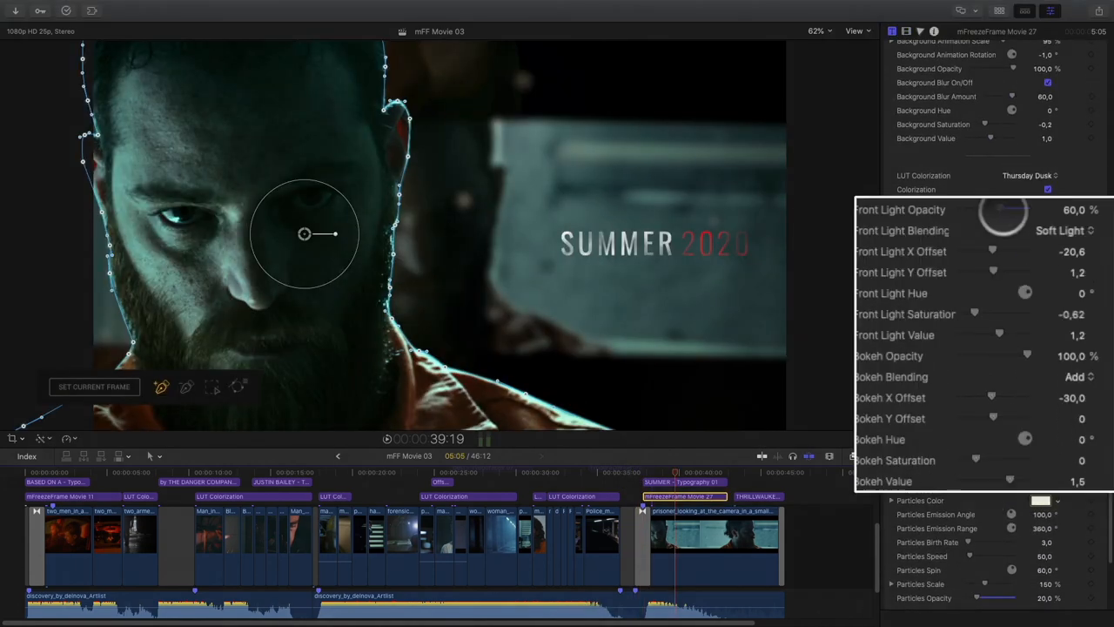
Set Front Light Opacity to about 81%, X Offset to 42 and Saturation to 0.09
{"action": "left_click_drag", "start_coordinate": [1001, 212], "coordinate": [1023, 207]}
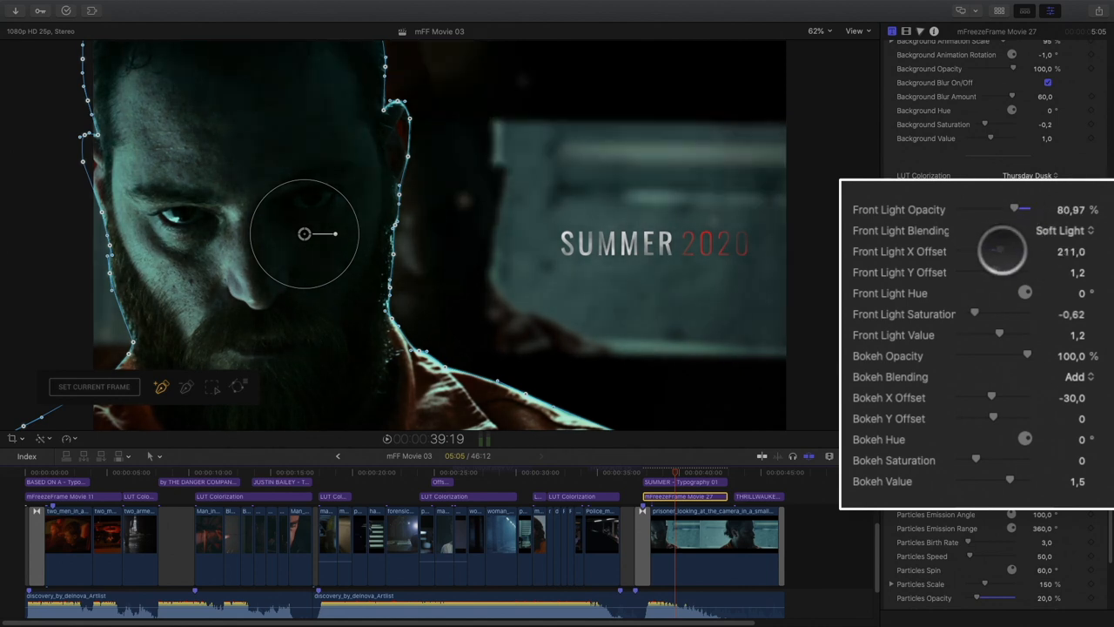
{"action": "left_click_drag", "start_coordinate": [1010, 247], "coordinate": [992, 258]}
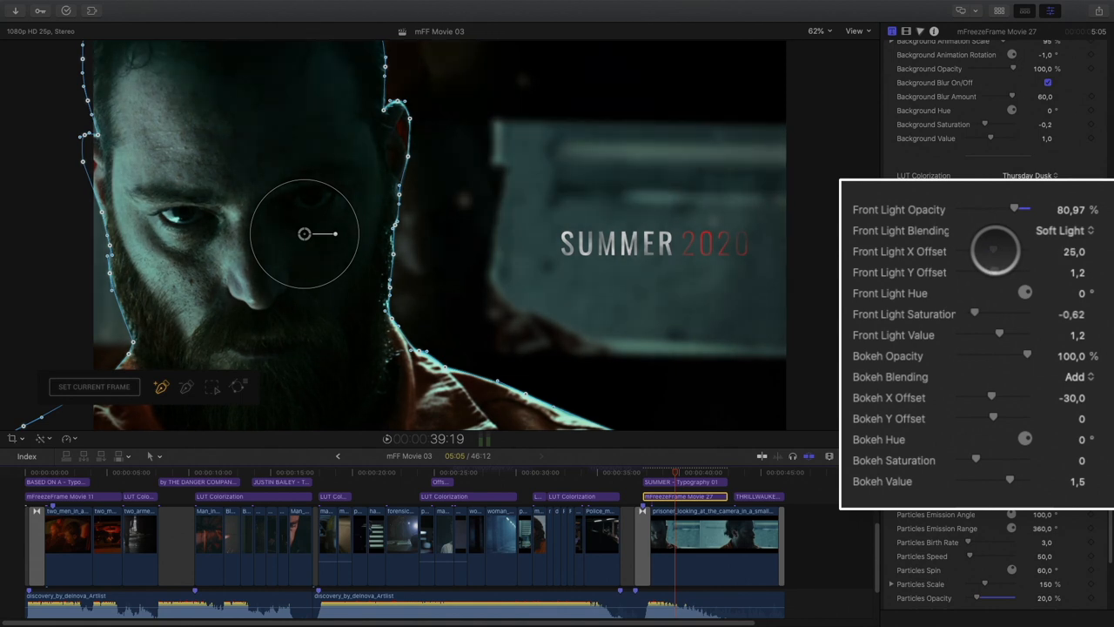
{"action": "left_click_drag", "start_coordinate": [996, 250], "coordinate": [975, 282]}
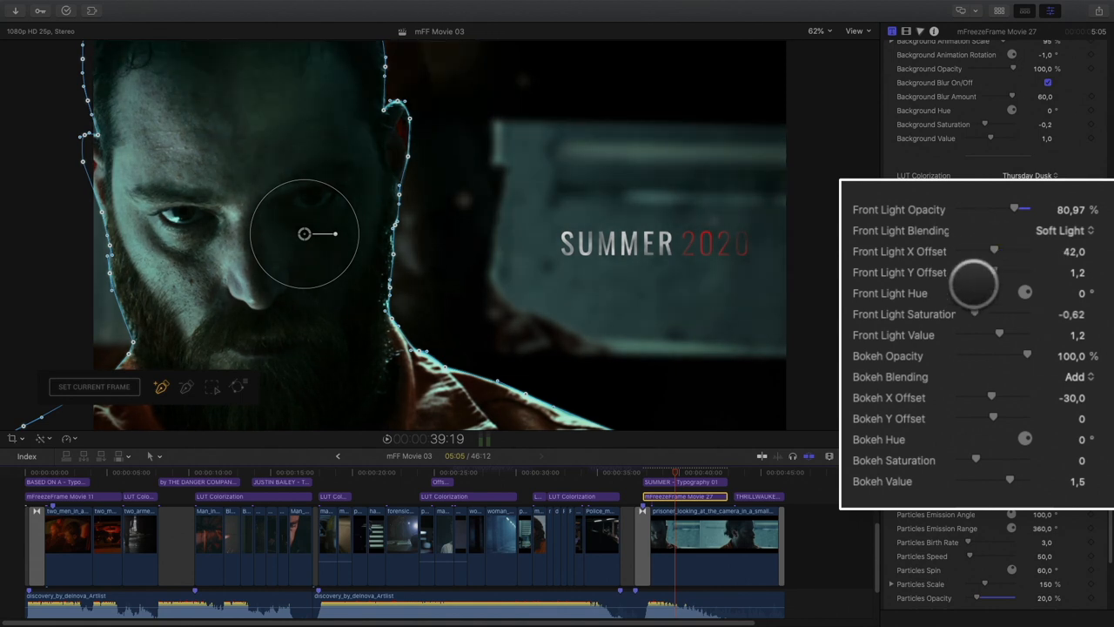
{"action": "left_click_drag", "start_coordinate": [973, 282], "coordinate": [989, 312]}
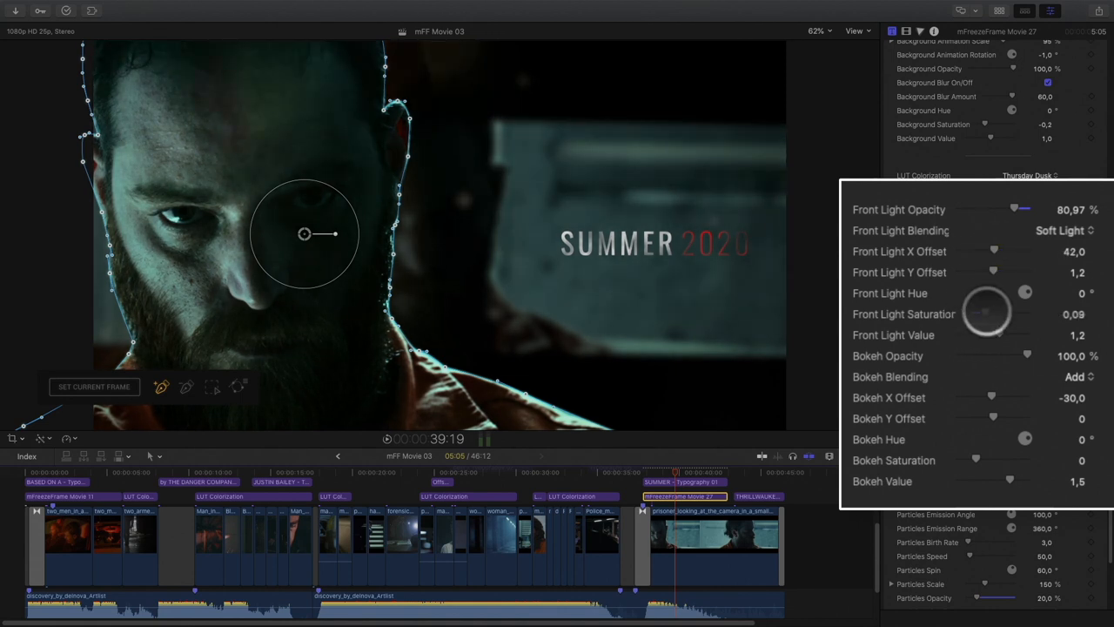